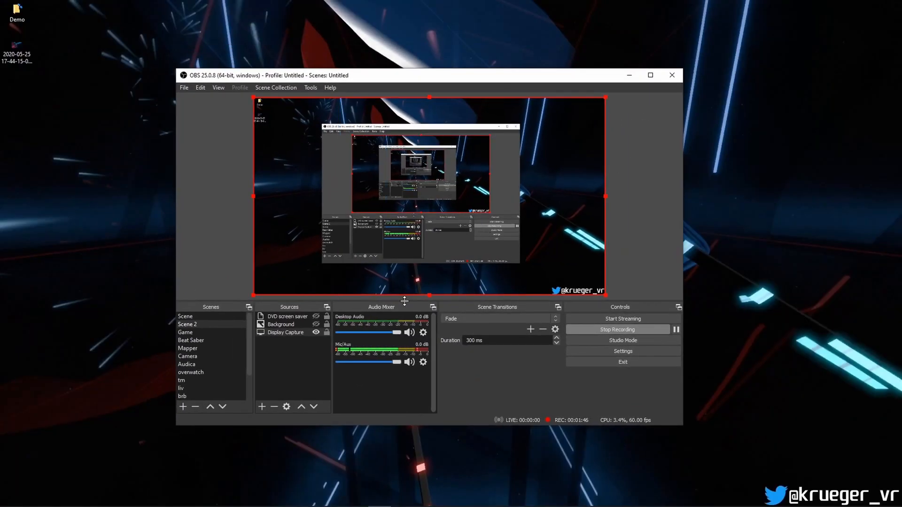
mouse_move(504, 401)
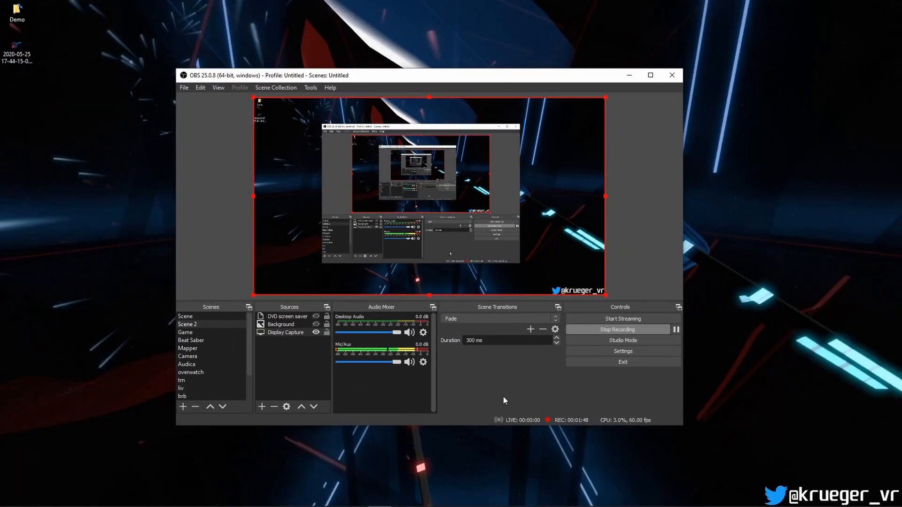
mouse_move(472, 391)
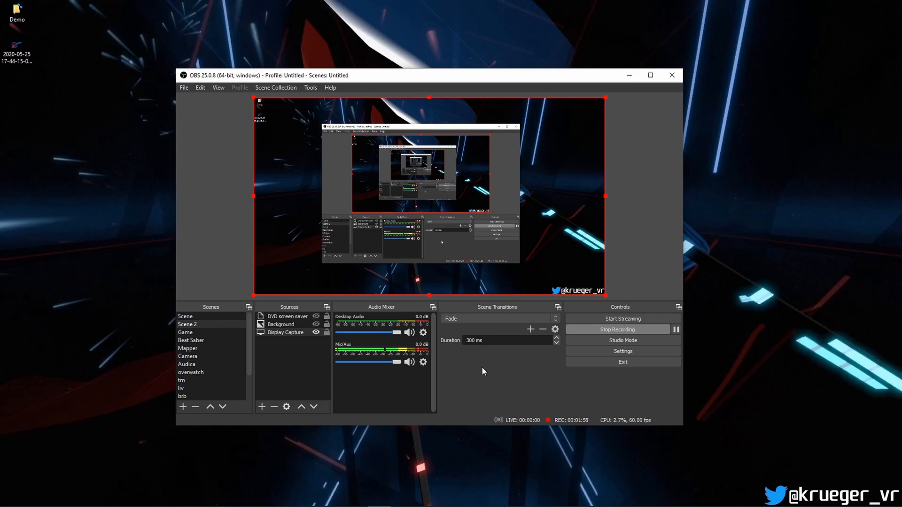
mouse_move(622, 351)
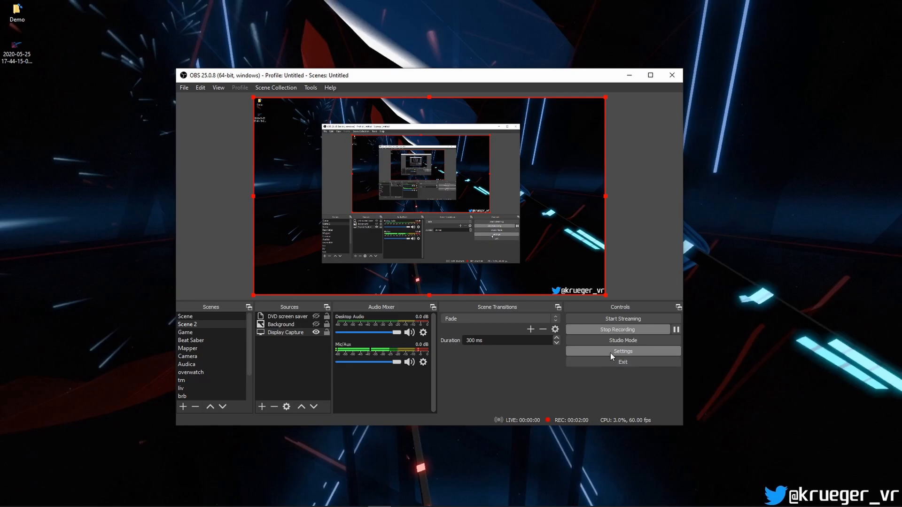
Step: Show OBS's Output settings page with the recording path, quality and mp4 format
left_click(623, 351)
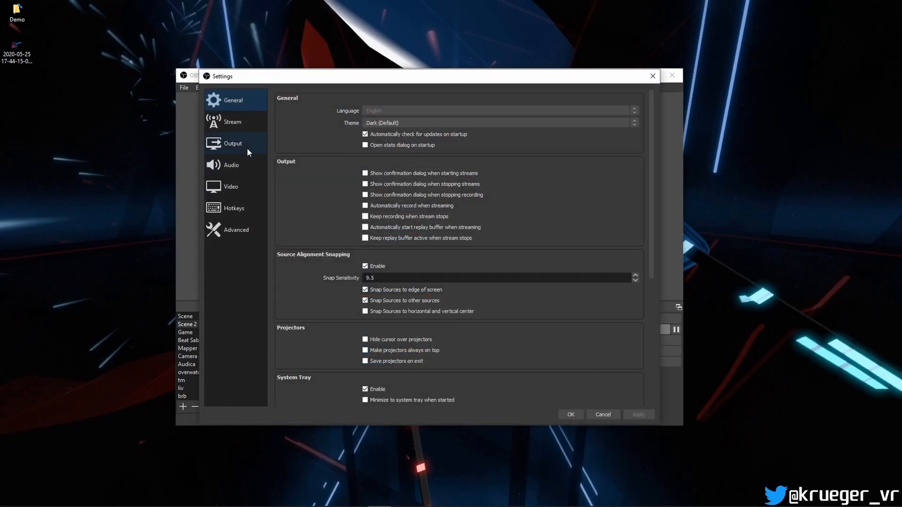
left_click(233, 143)
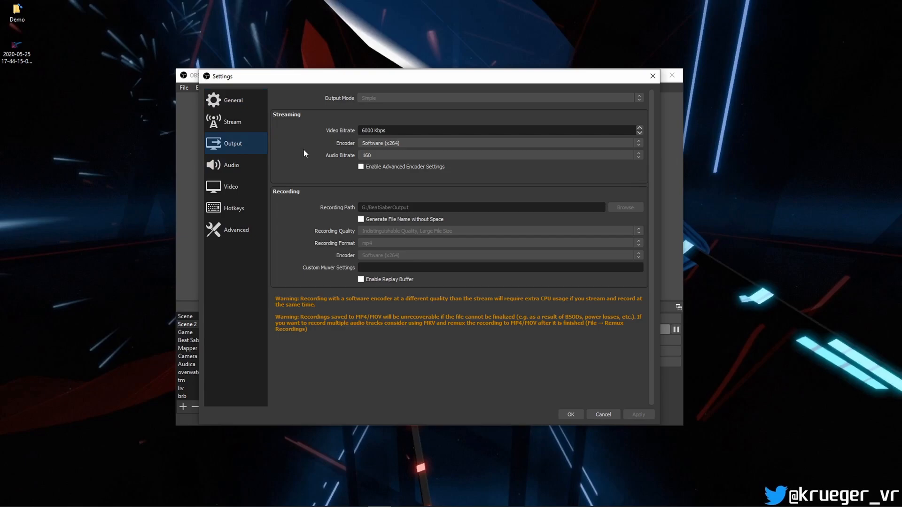
mouse_move(300, 119)
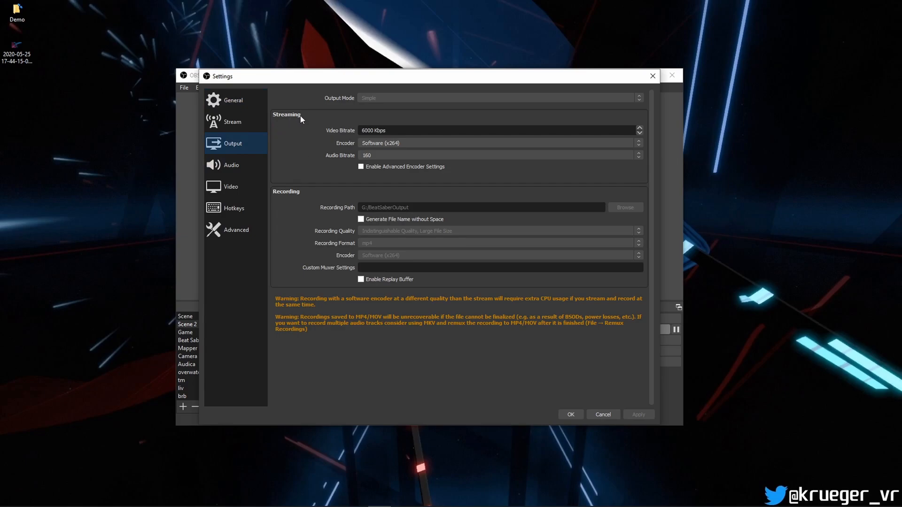
mouse_move(325, 309)
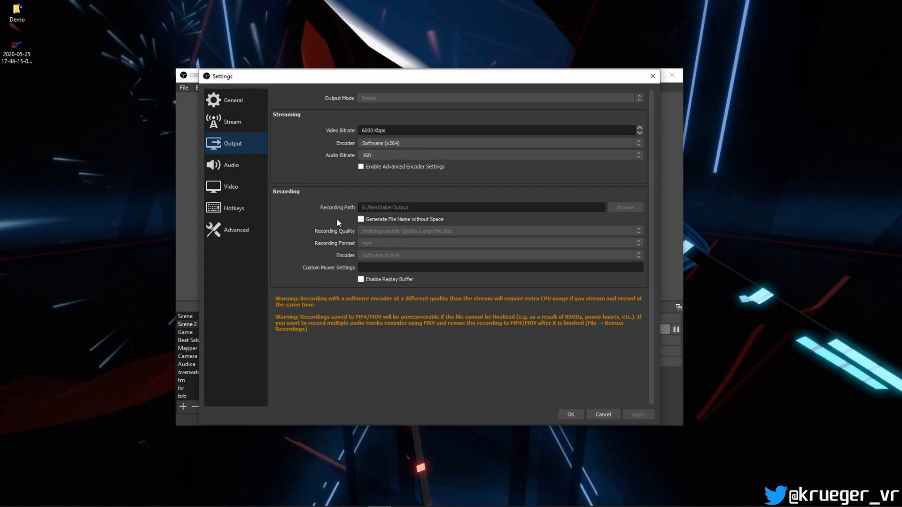
mouse_move(450, 244)
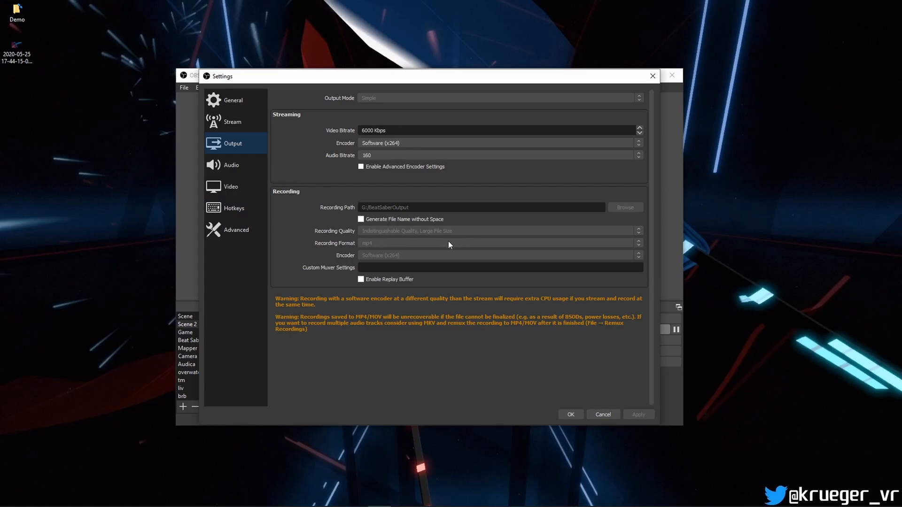
mouse_move(338, 241)
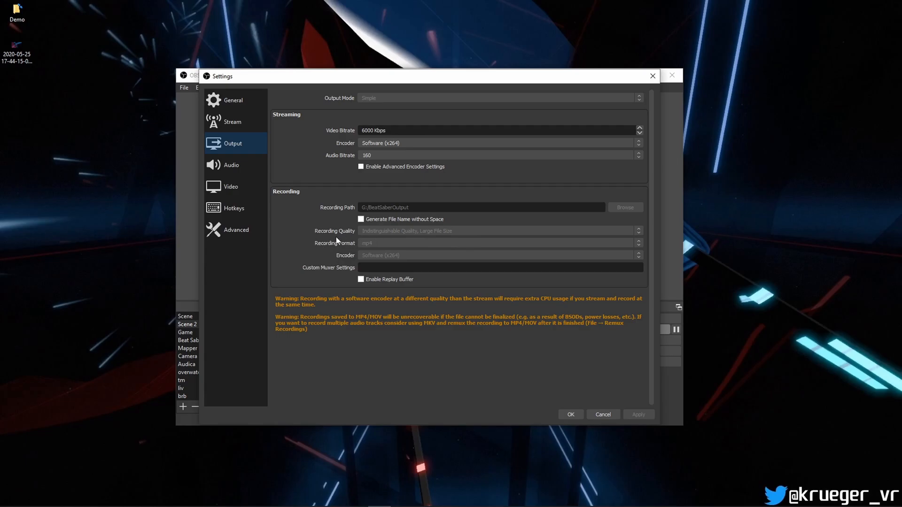
mouse_move(387, 256)
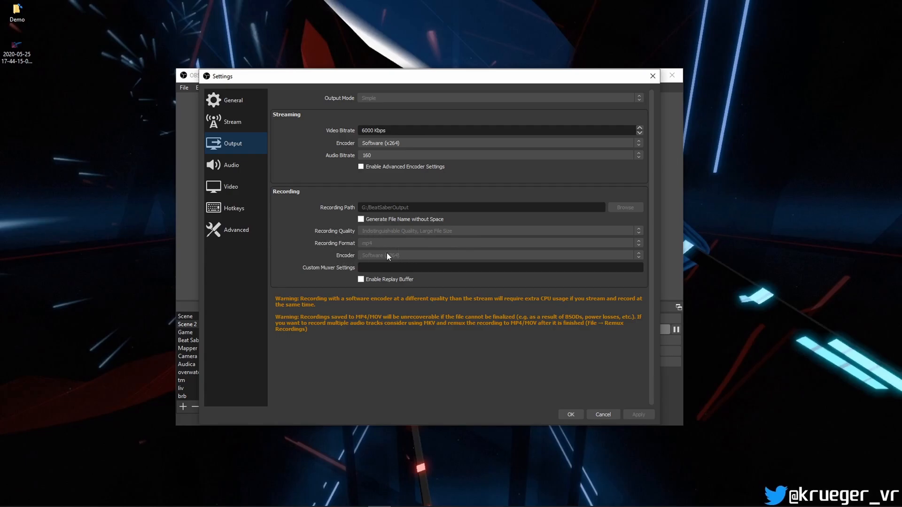
mouse_move(379, 267)
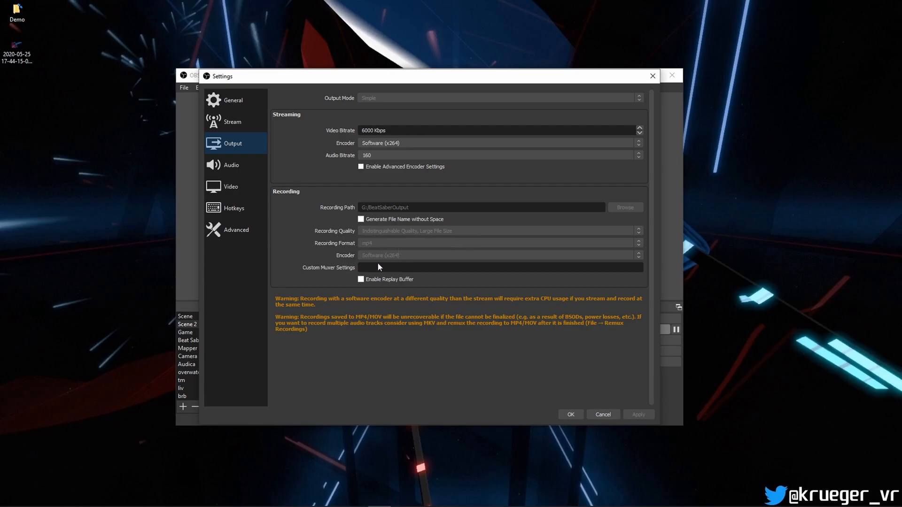
mouse_move(378, 260)
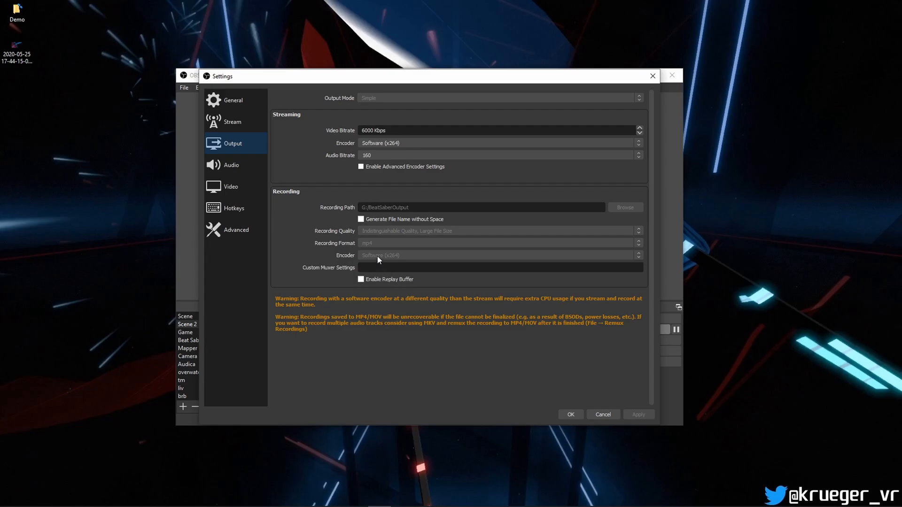
mouse_move(374, 257)
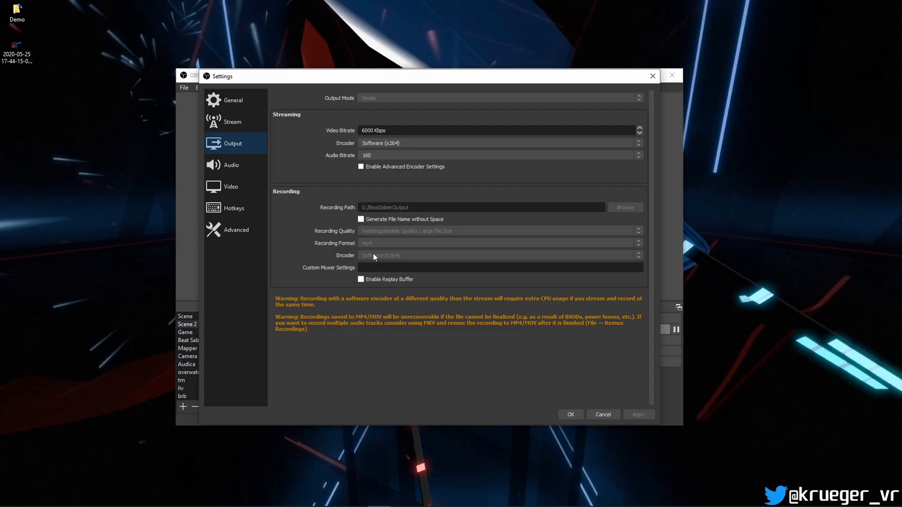
mouse_move(379, 267)
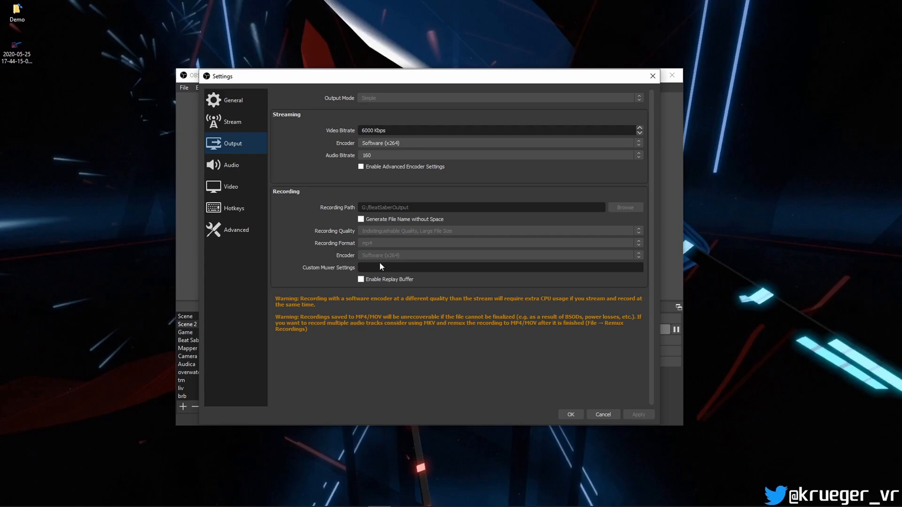
mouse_move(394, 261)
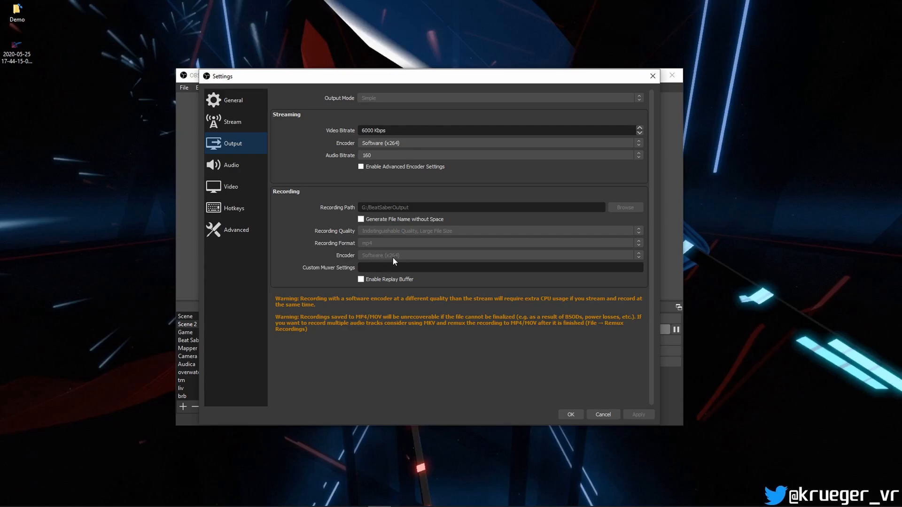
mouse_move(379, 259)
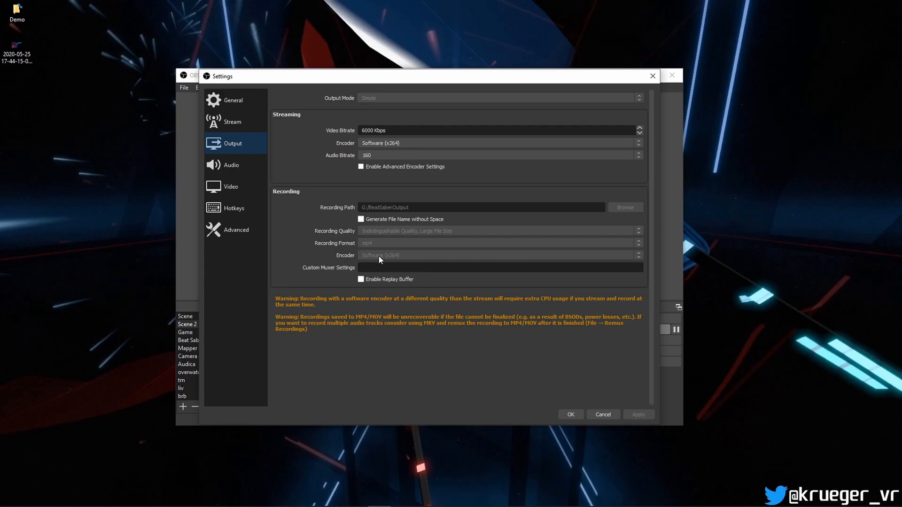
mouse_move(401, 256)
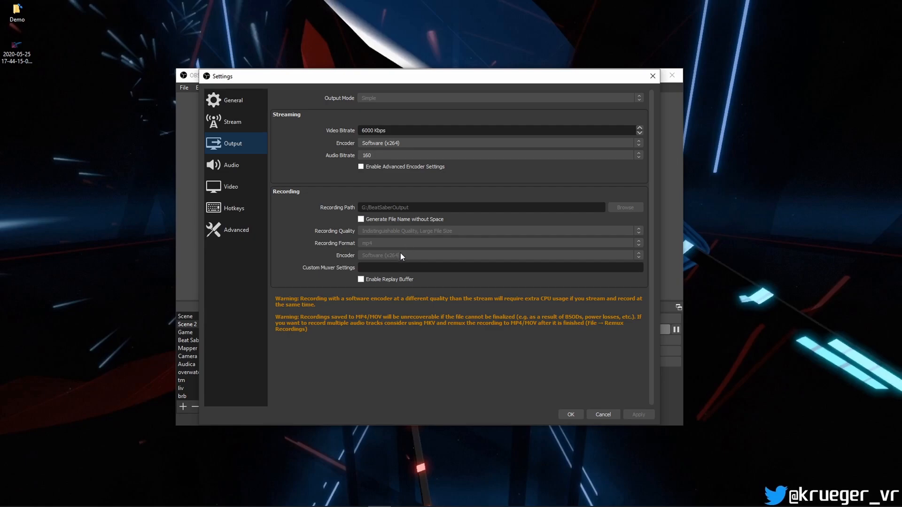
mouse_move(394, 262)
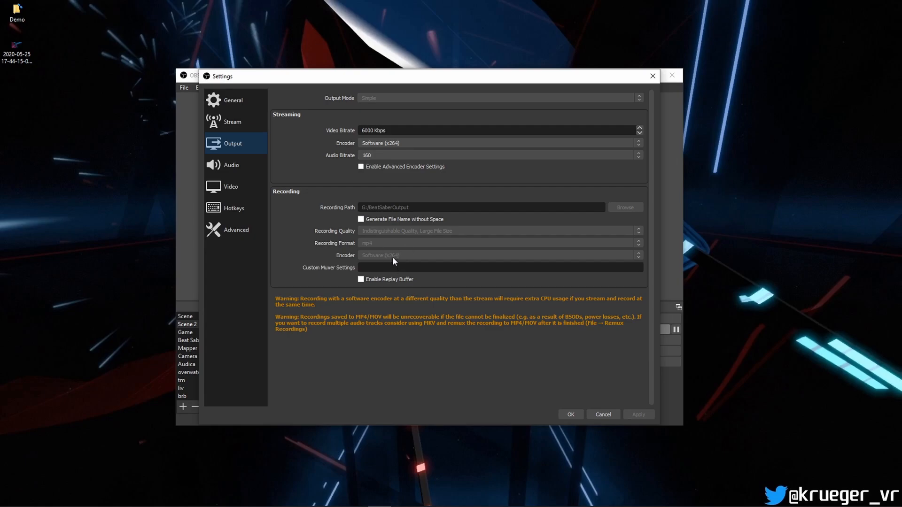
mouse_move(396, 255)
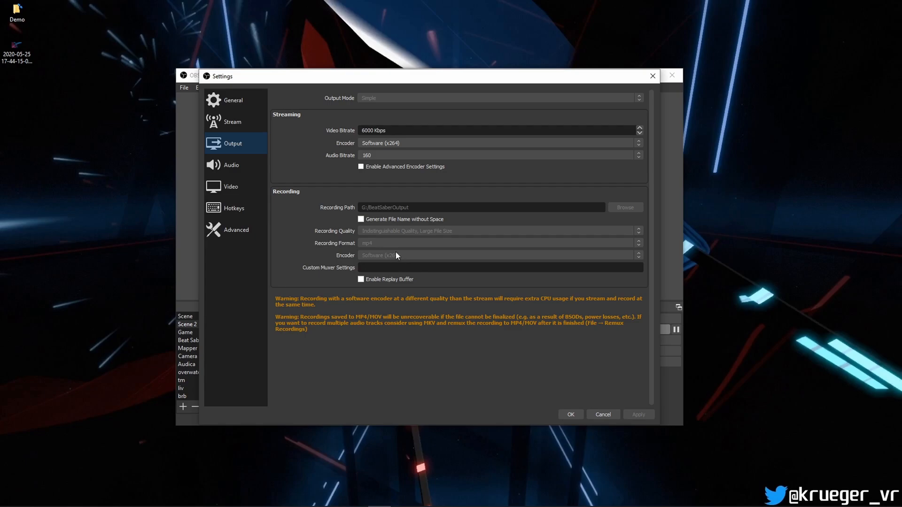
mouse_move(394, 275)
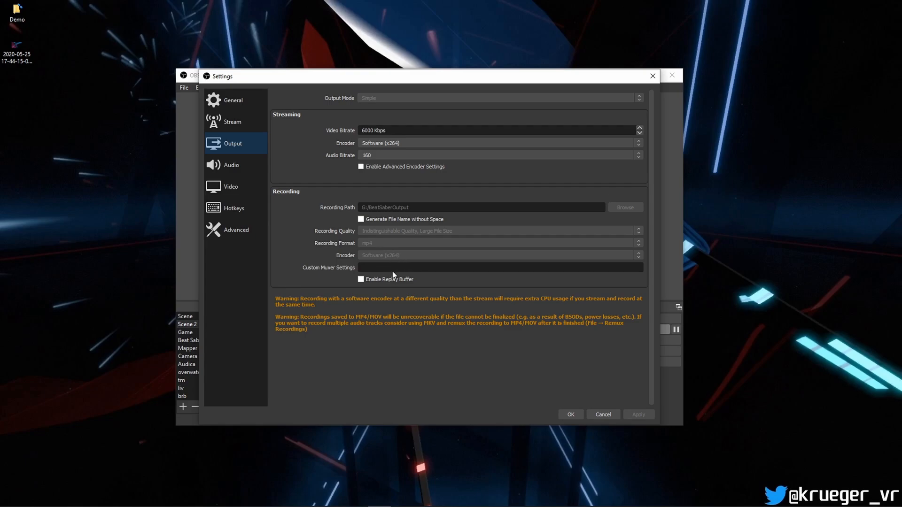
mouse_move(407, 261)
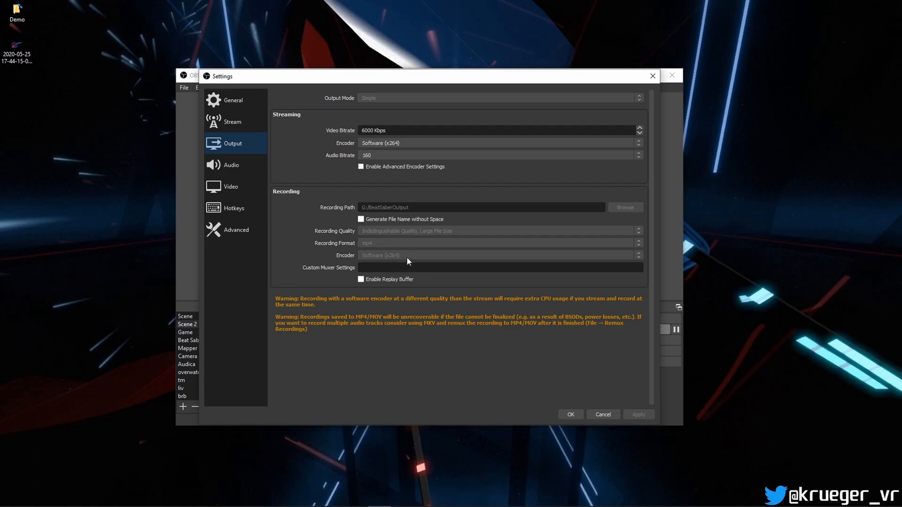
mouse_move(394, 257)
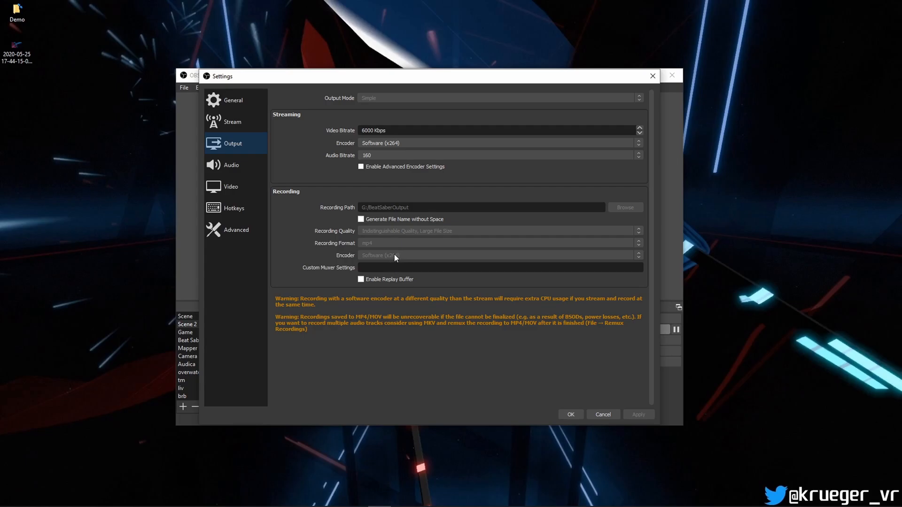
mouse_move(392, 255)
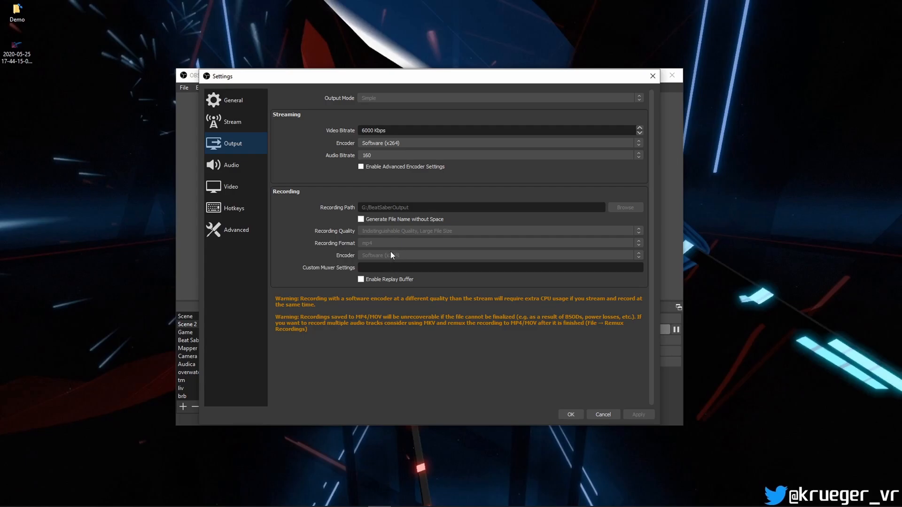
mouse_move(395, 252)
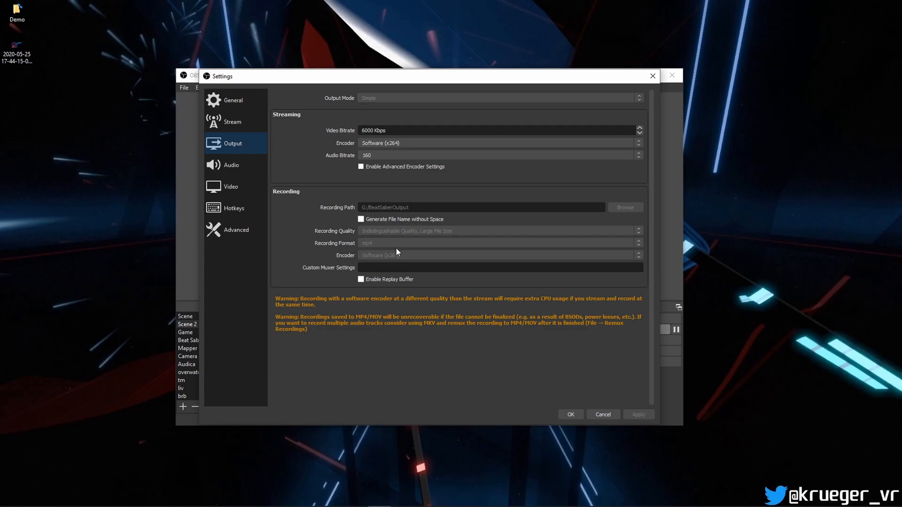
mouse_move(369, 235)
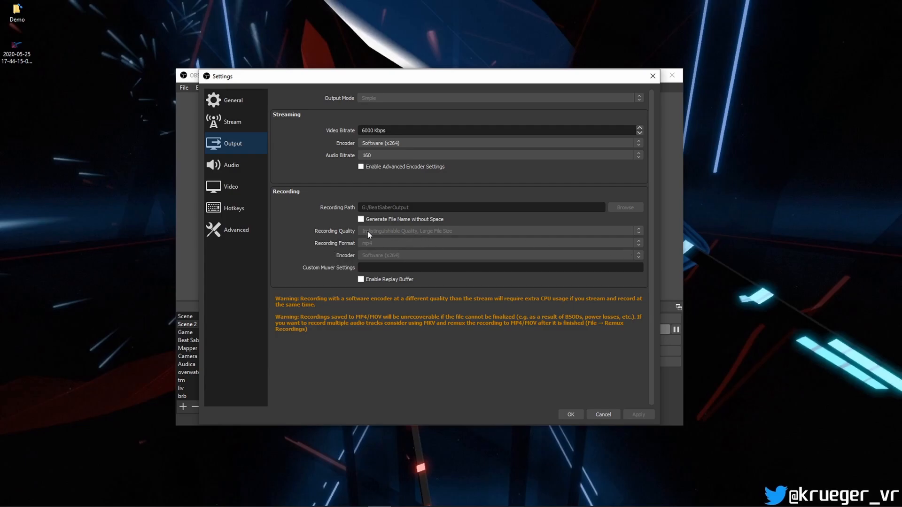
mouse_move(410, 238)
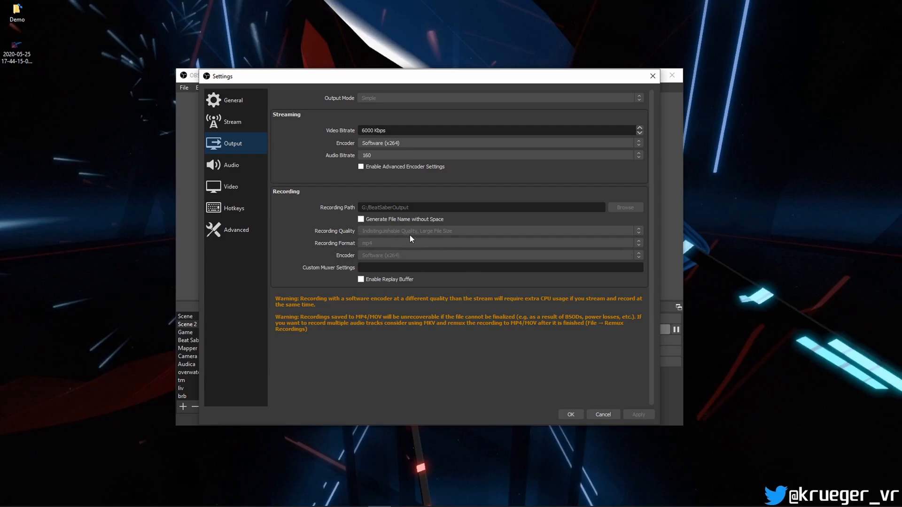
mouse_move(354, 237)
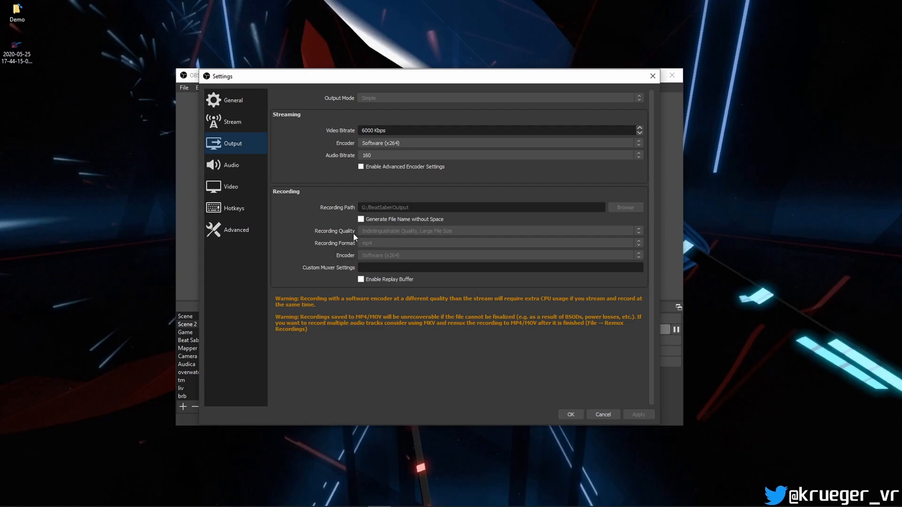
mouse_move(373, 236)
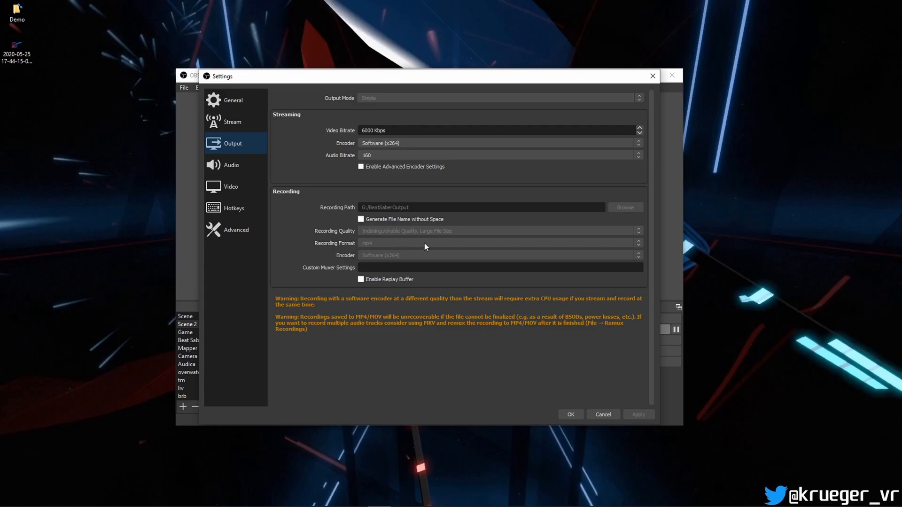
mouse_move(416, 233)
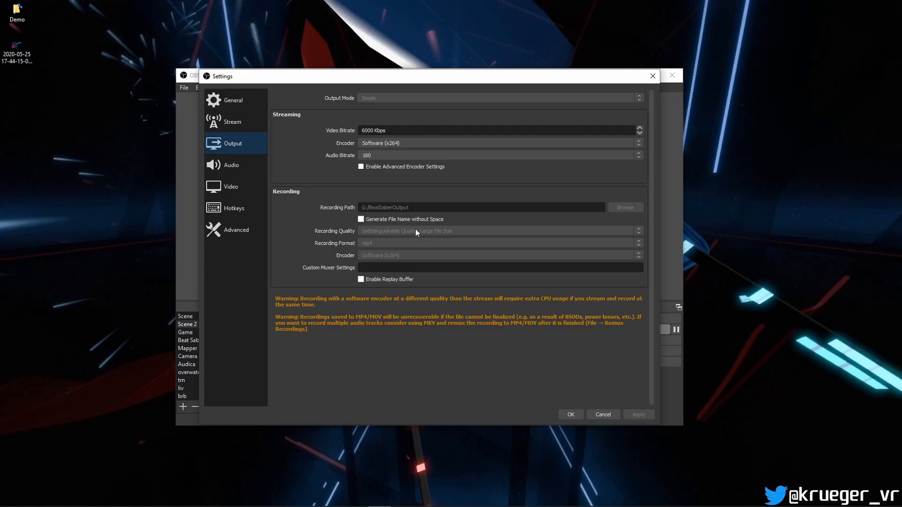
mouse_move(415, 238)
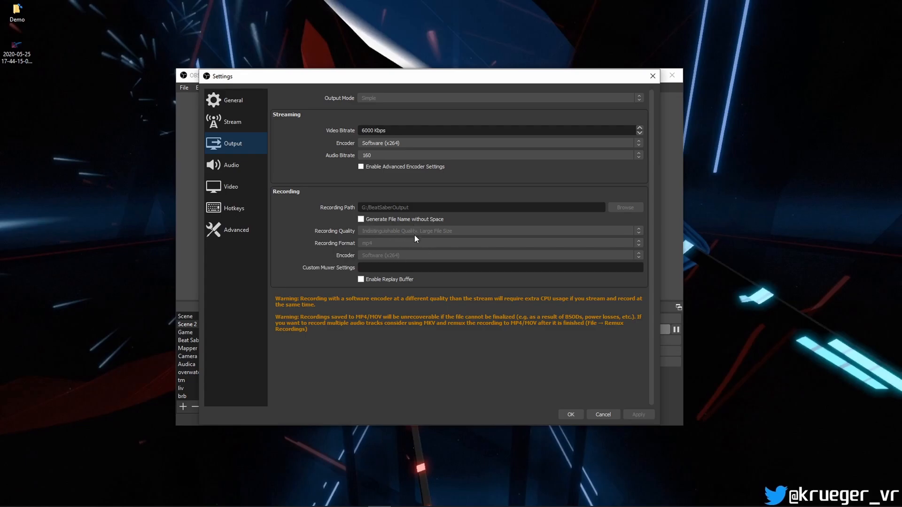
mouse_move(411, 236)
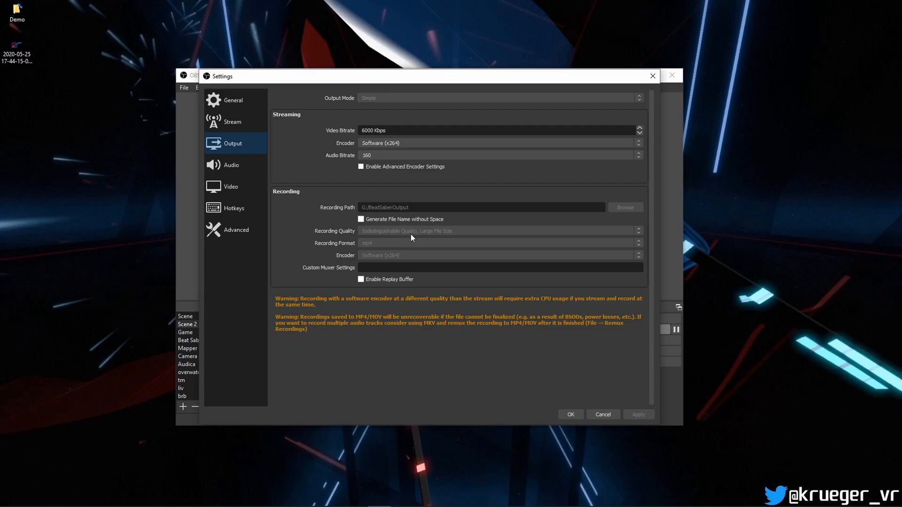
mouse_move(428, 217)
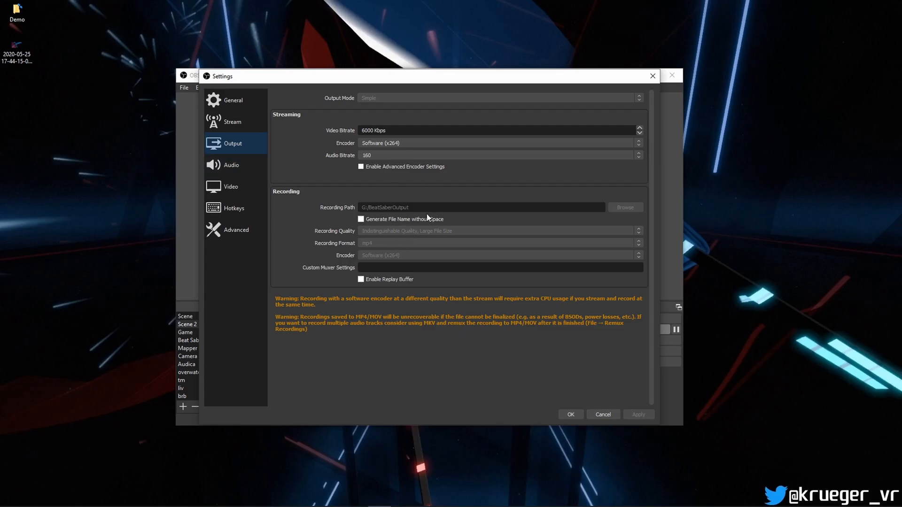
mouse_move(365, 230)
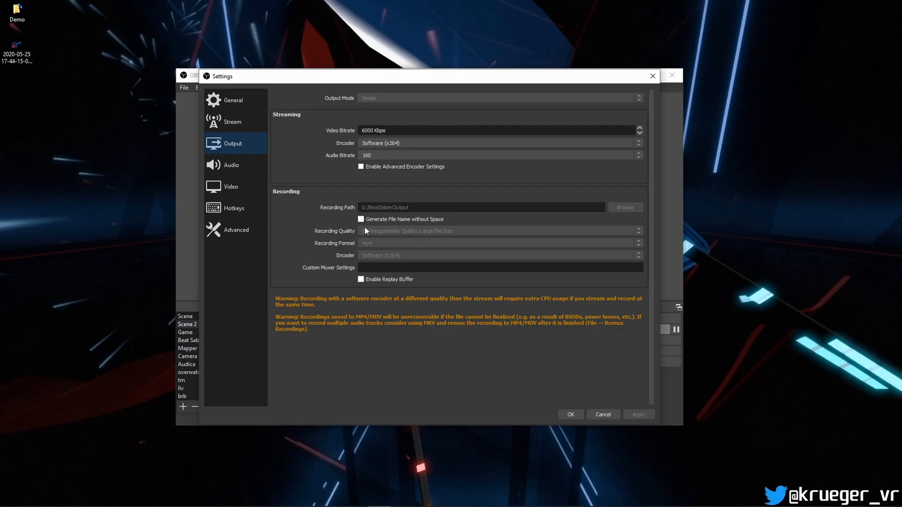
mouse_move(445, 239)
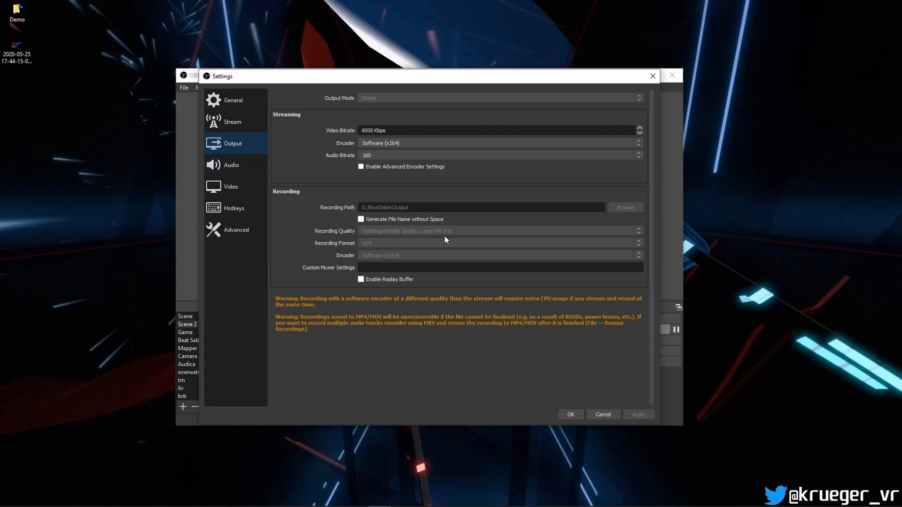
Step: Review the desktop and microphone audio devices, then show the 1920x1080 60 FPS video settings
left_click(232, 165)
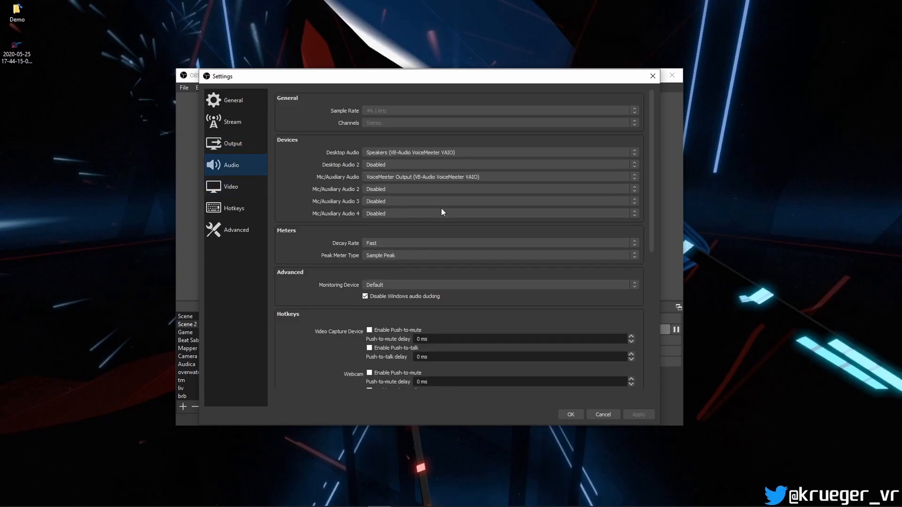
scroll("down", 3)
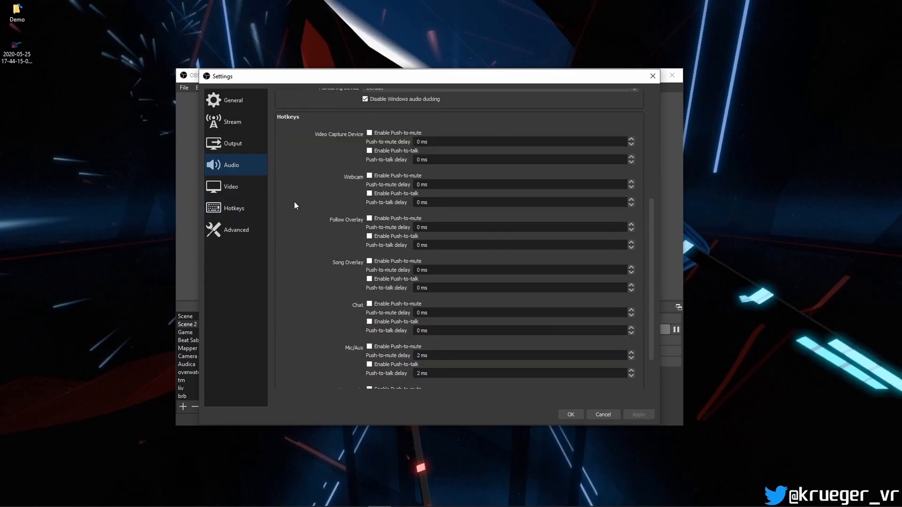
scroll("up", 3)
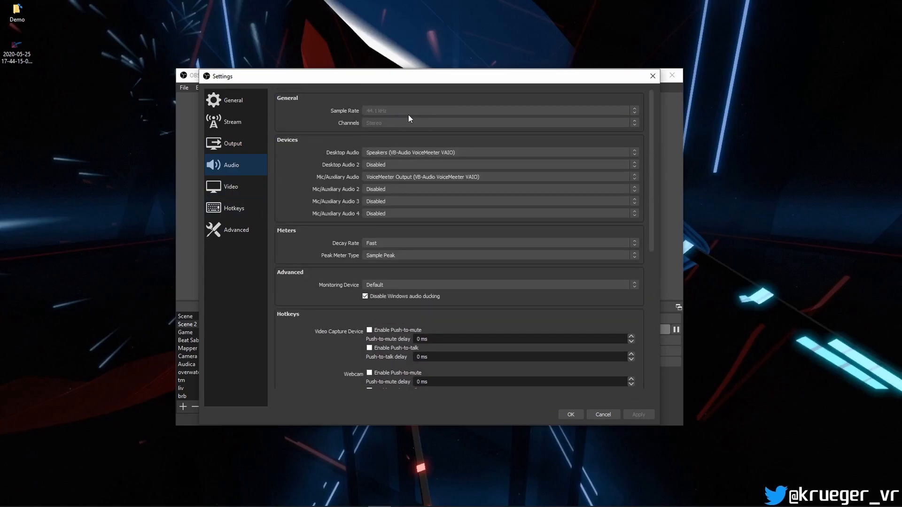
mouse_move(199, 130)
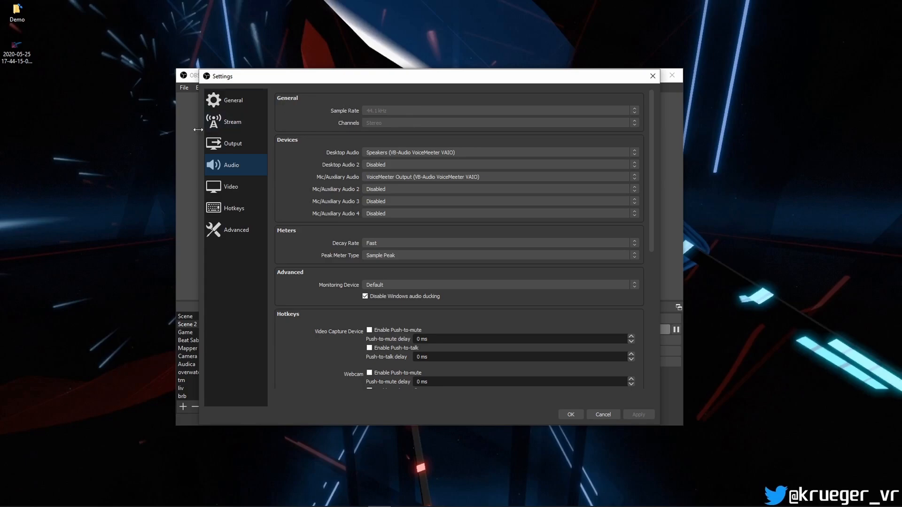
mouse_move(232, 185)
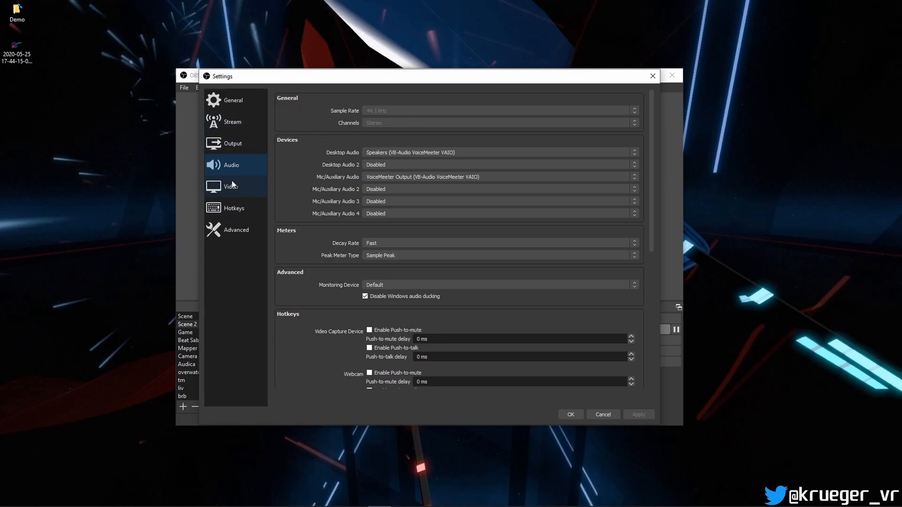
mouse_move(232, 189)
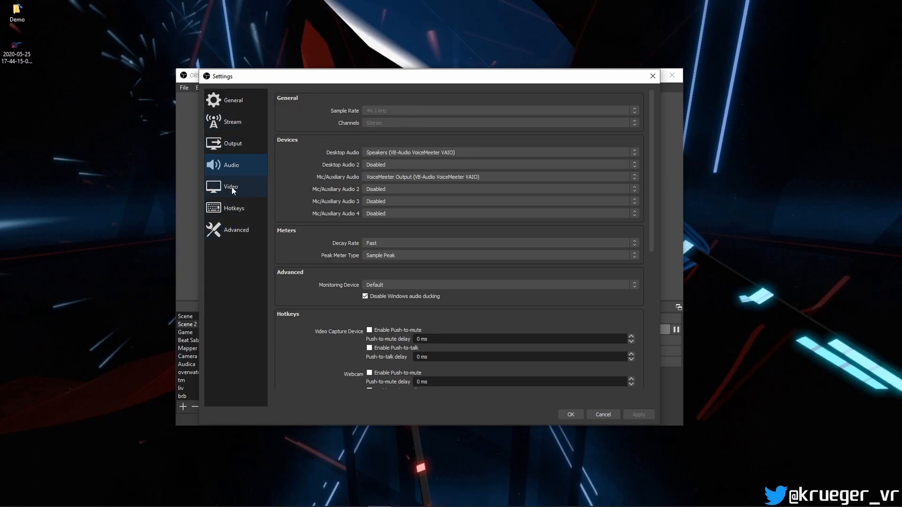
left_click(230, 186)
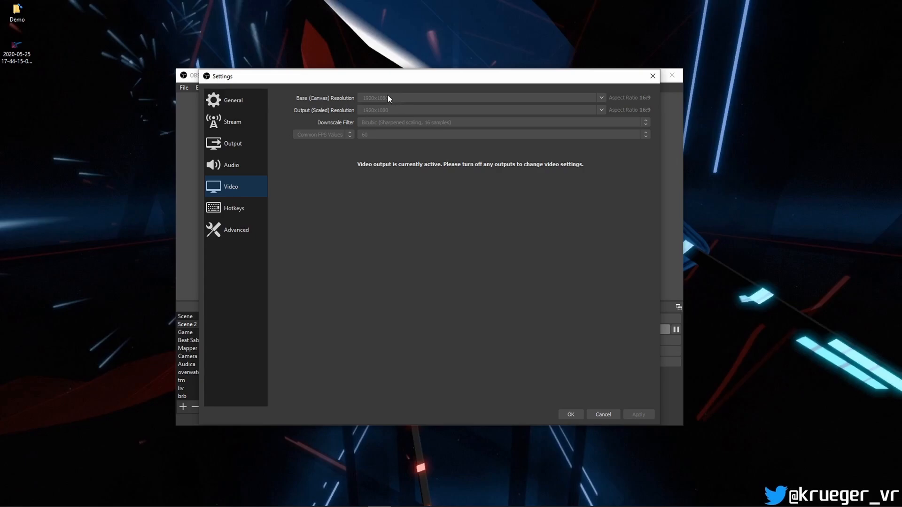
mouse_move(392, 101)
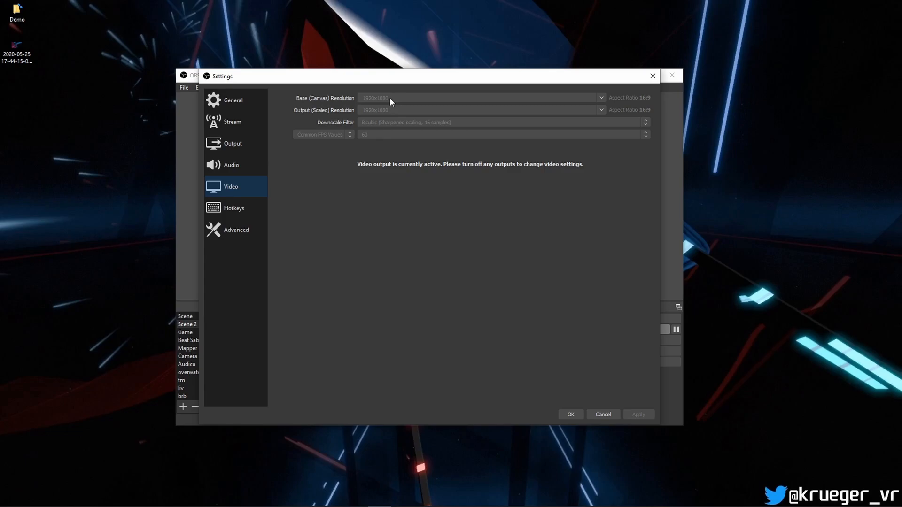
mouse_move(388, 110)
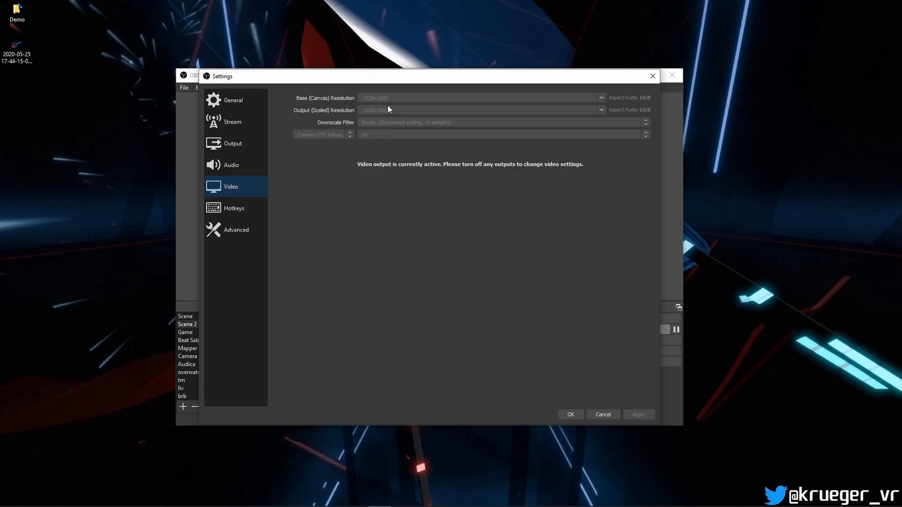
mouse_move(389, 104)
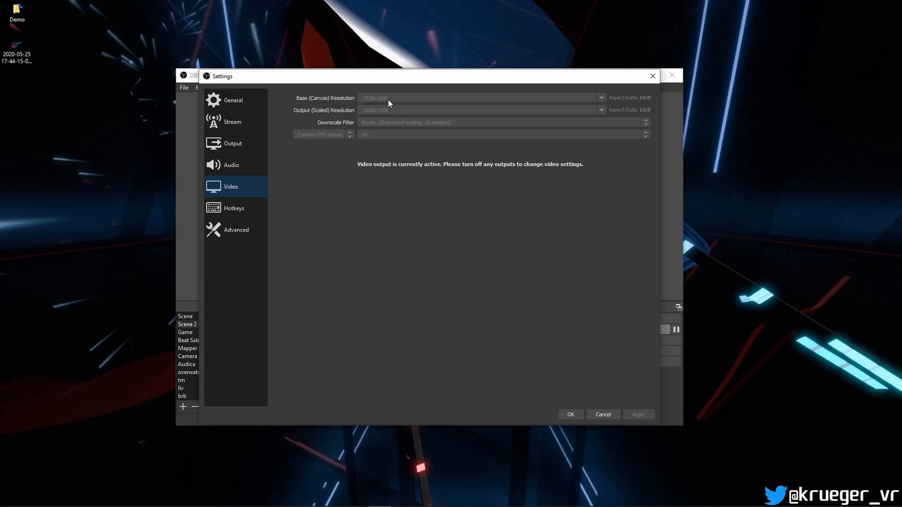
mouse_move(392, 100)
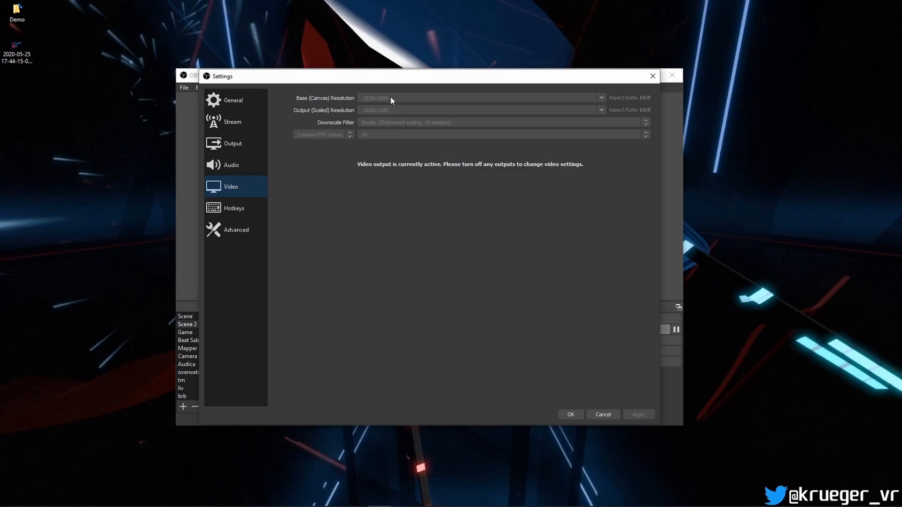
mouse_move(388, 103)
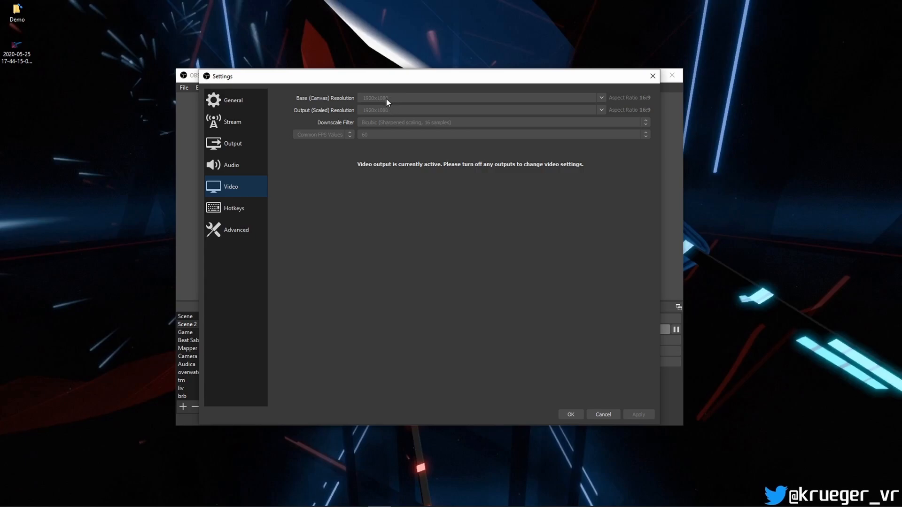
mouse_move(395, 103)
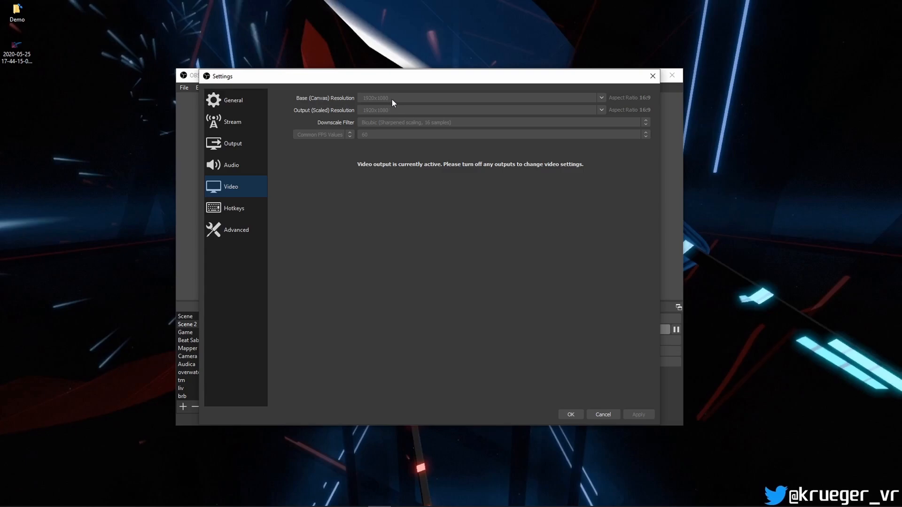
mouse_move(385, 95)
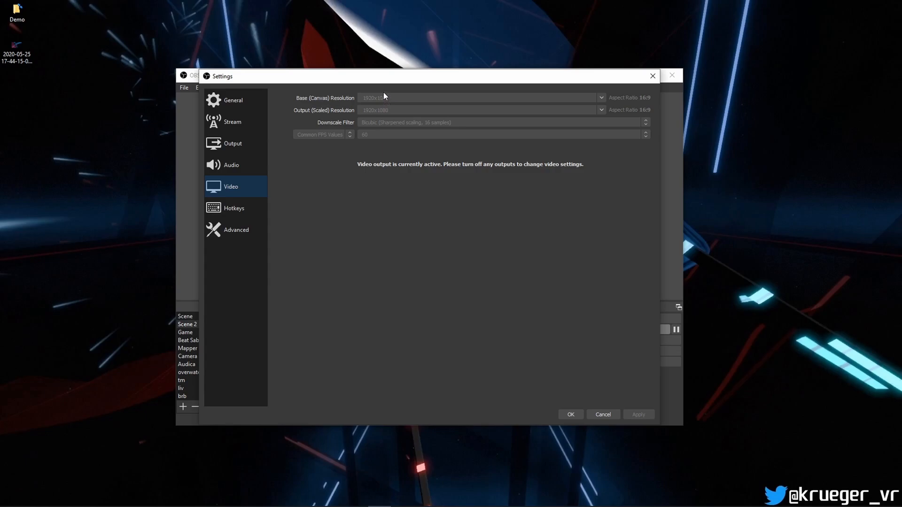
mouse_move(388, 106)
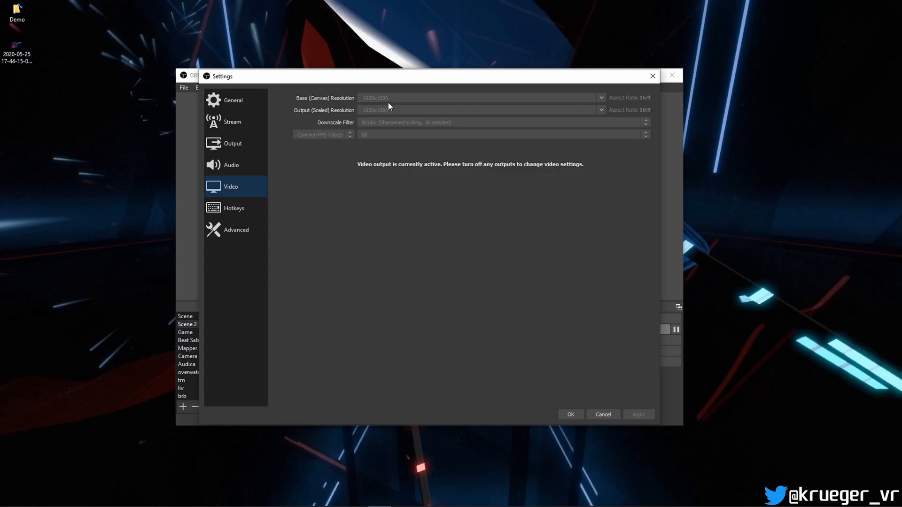
mouse_move(385, 99)
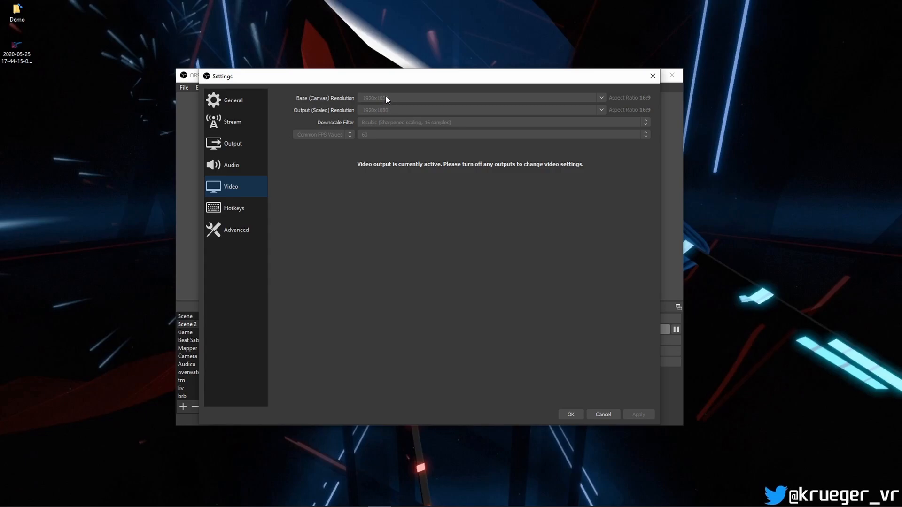
mouse_move(388, 93)
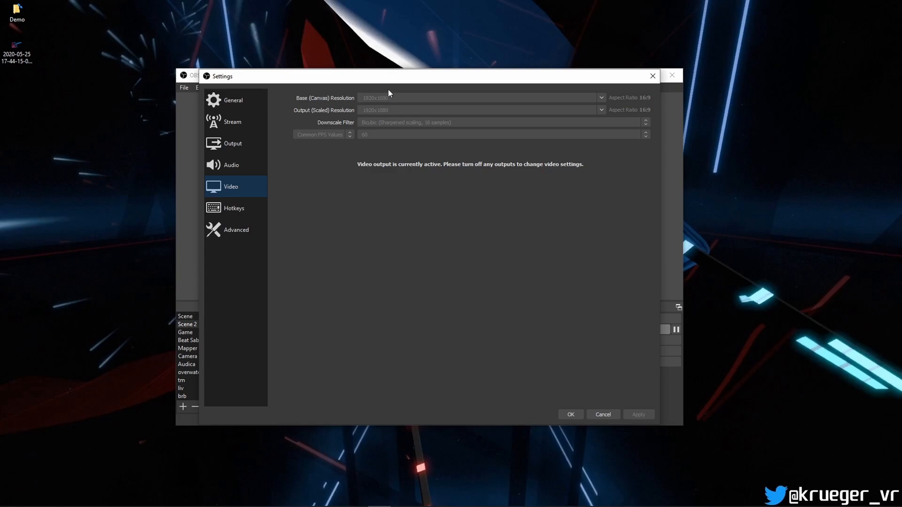
mouse_move(381, 107)
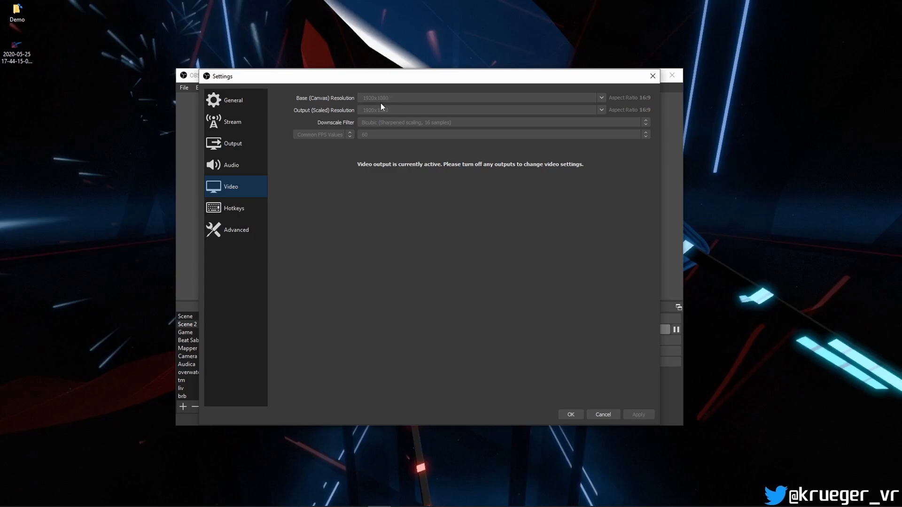
mouse_move(377, 104)
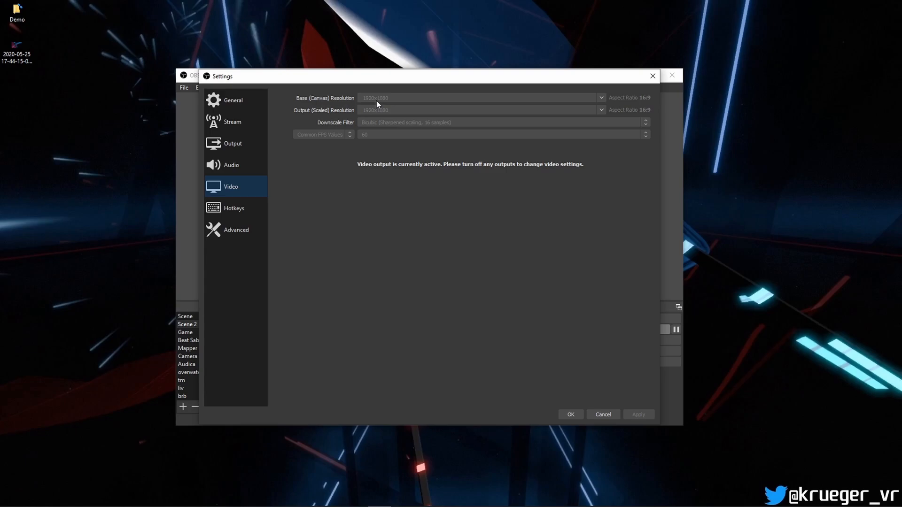
mouse_move(347, 141)
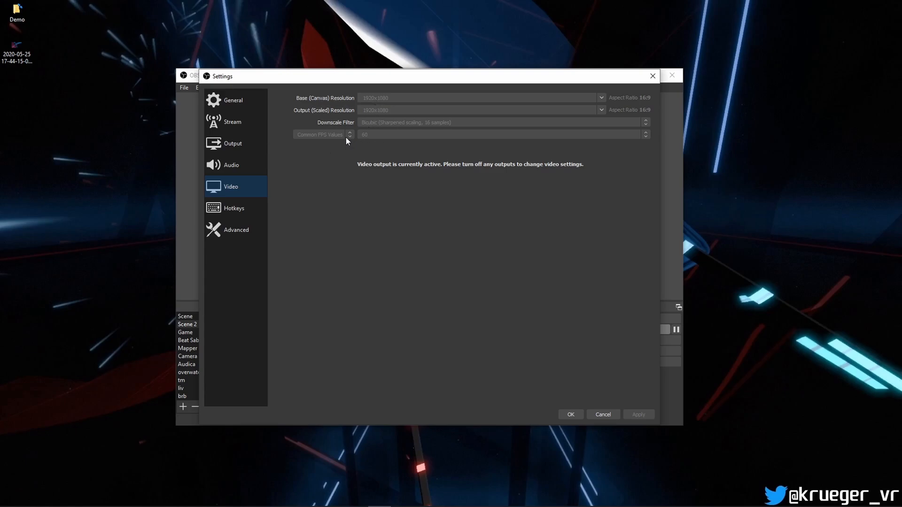
mouse_move(349, 136)
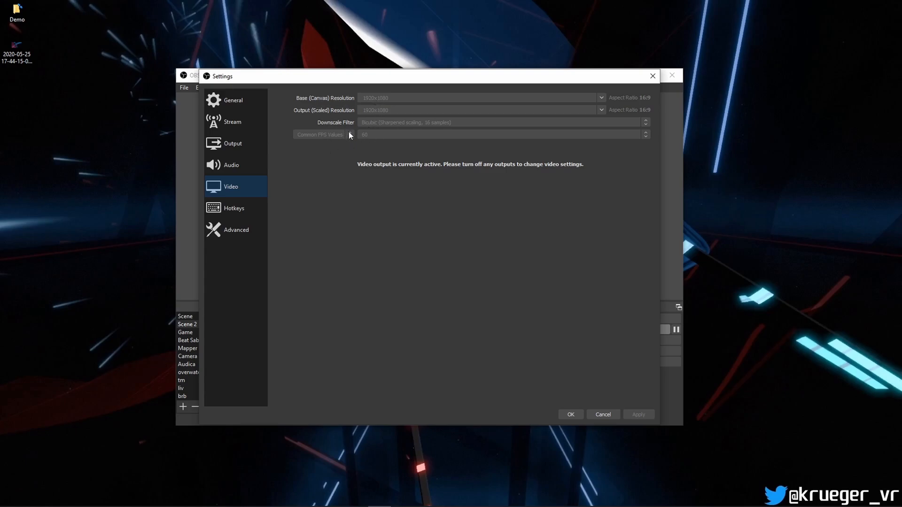
mouse_move(392, 134)
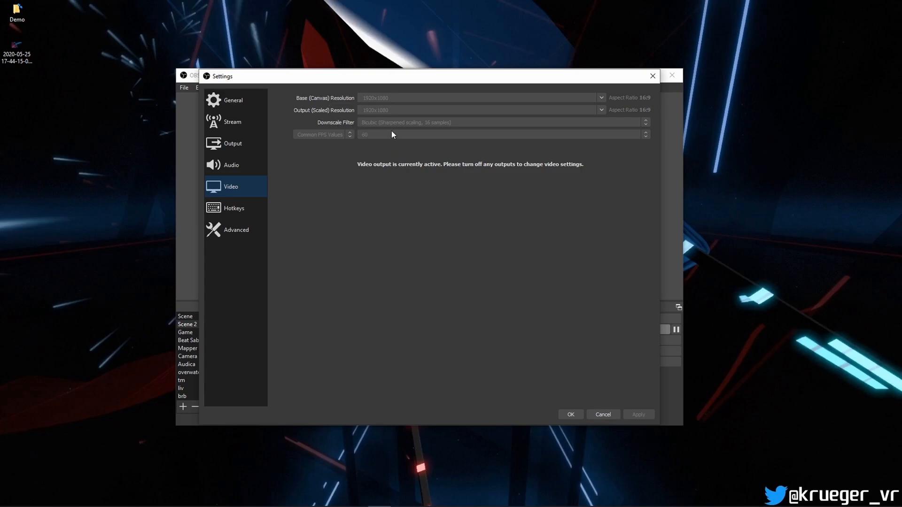
mouse_move(403, 122)
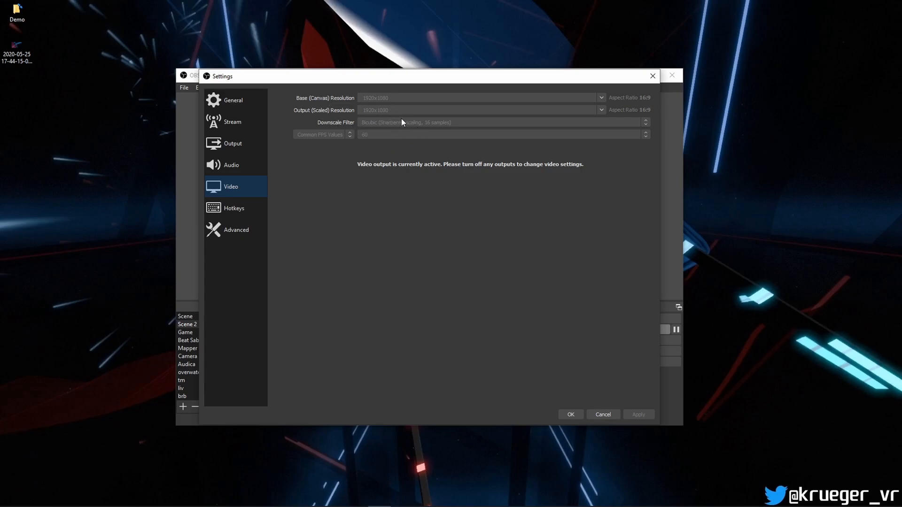
mouse_move(393, 132)
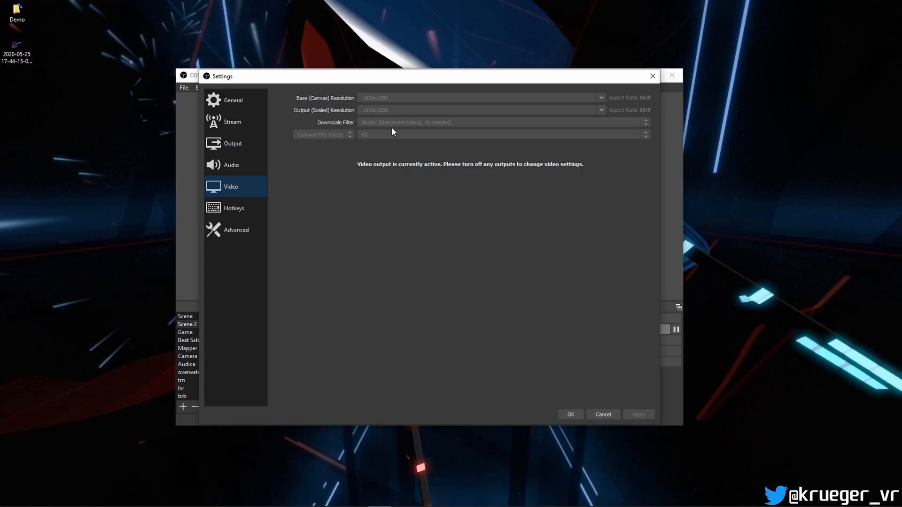
mouse_move(384, 125)
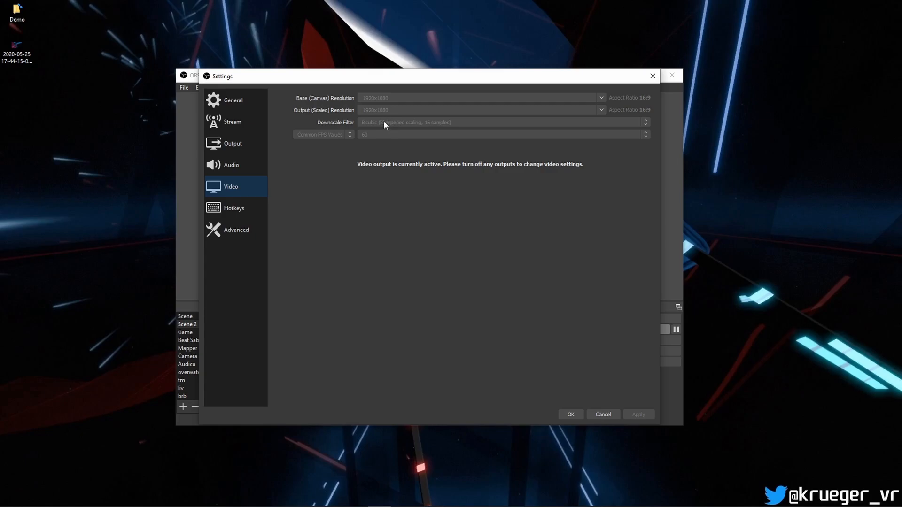
mouse_move(359, 141)
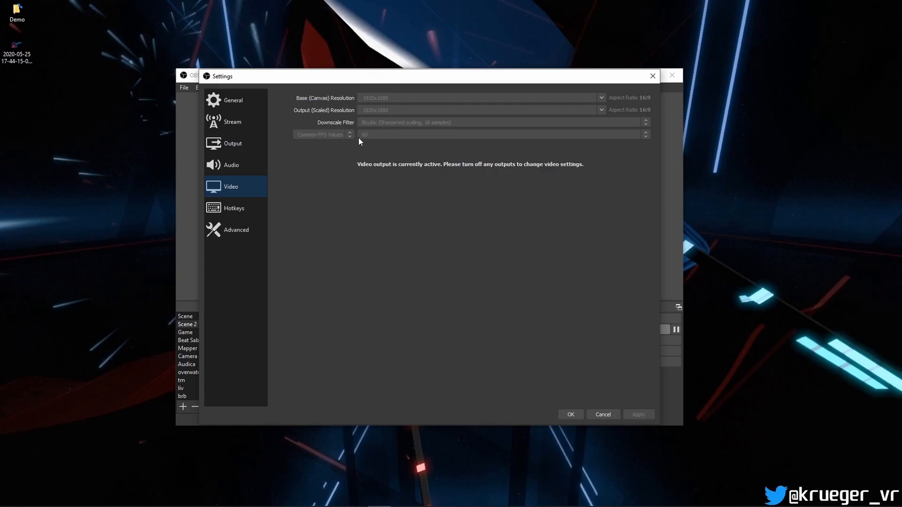
mouse_move(369, 143)
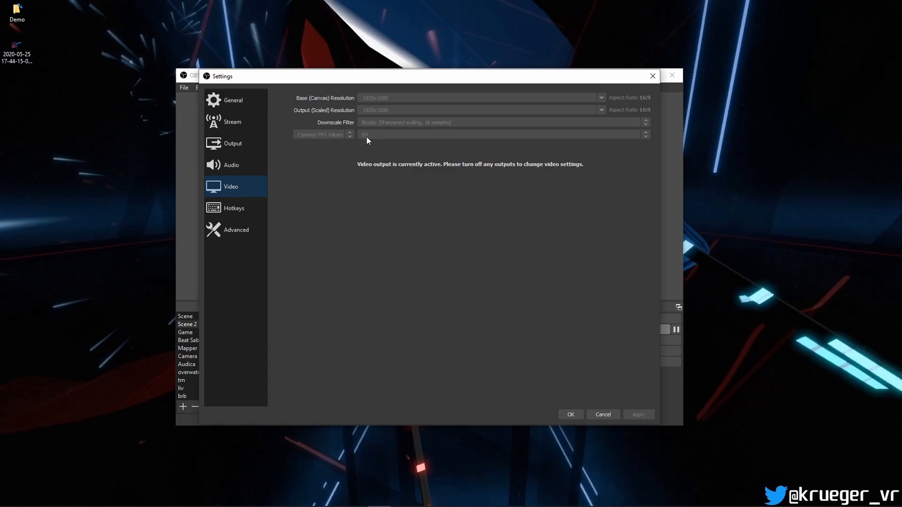
mouse_move(361, 144)
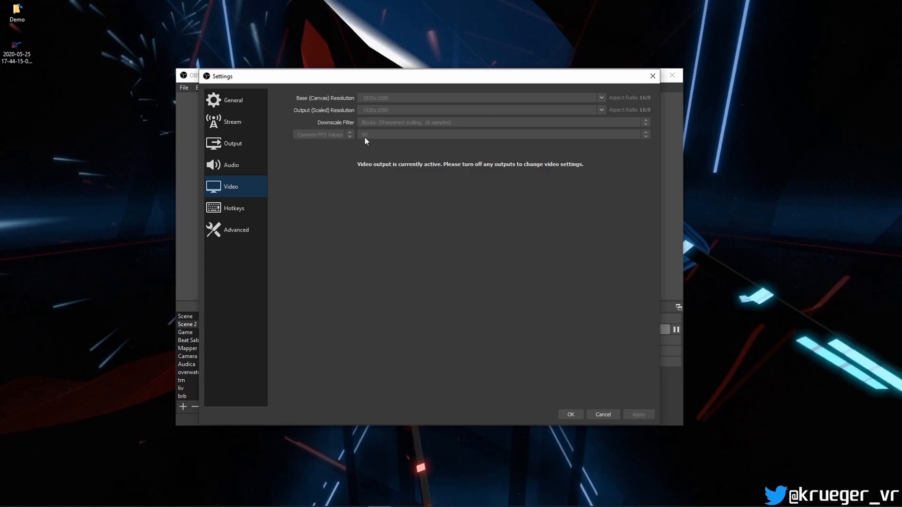
mouse_move(365, 138)
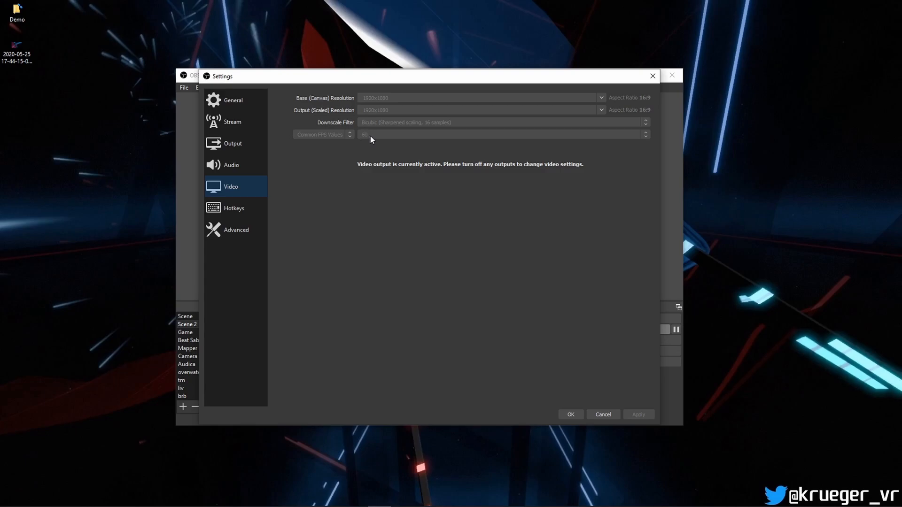
mouse_move(364, 138)
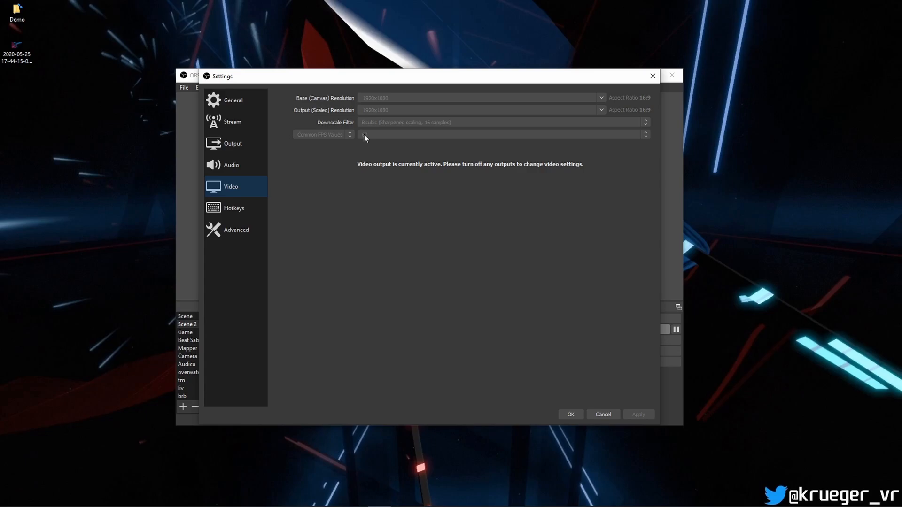
mouse_move(361, 144)
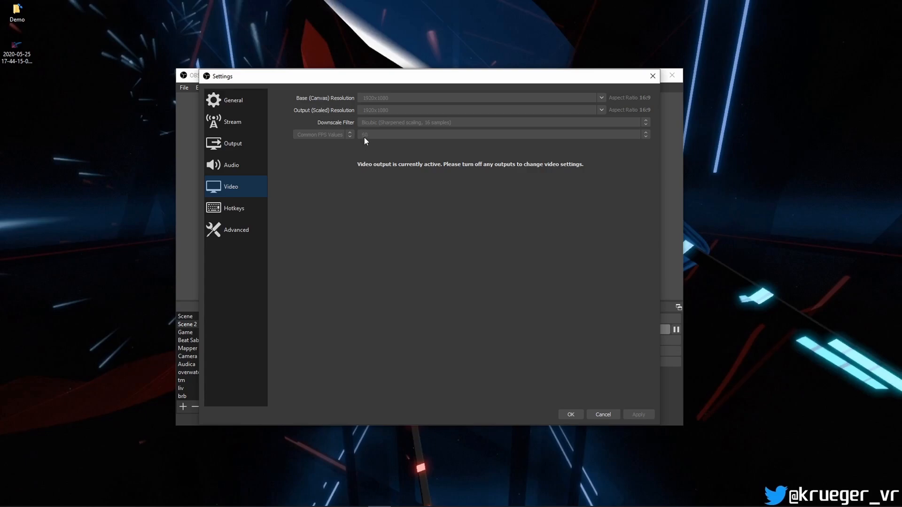
mouse_move(364, 136)
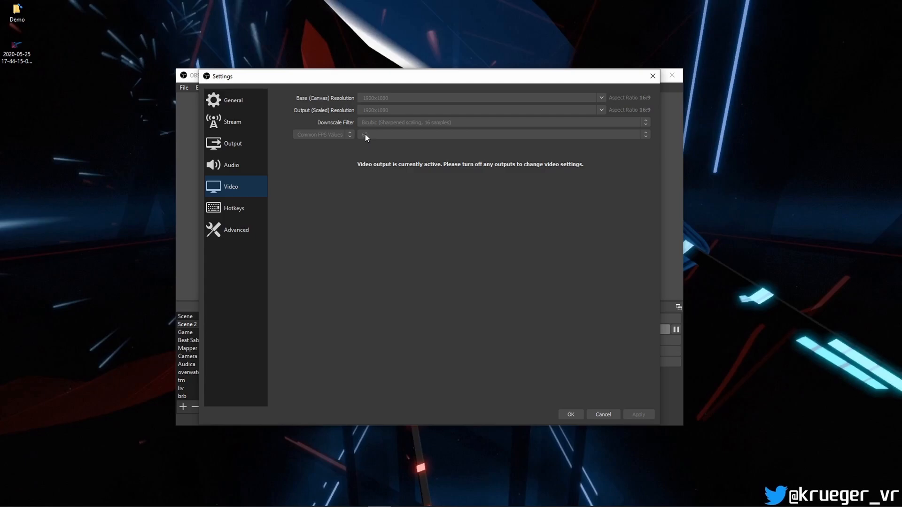
mouse_move(395, 129)
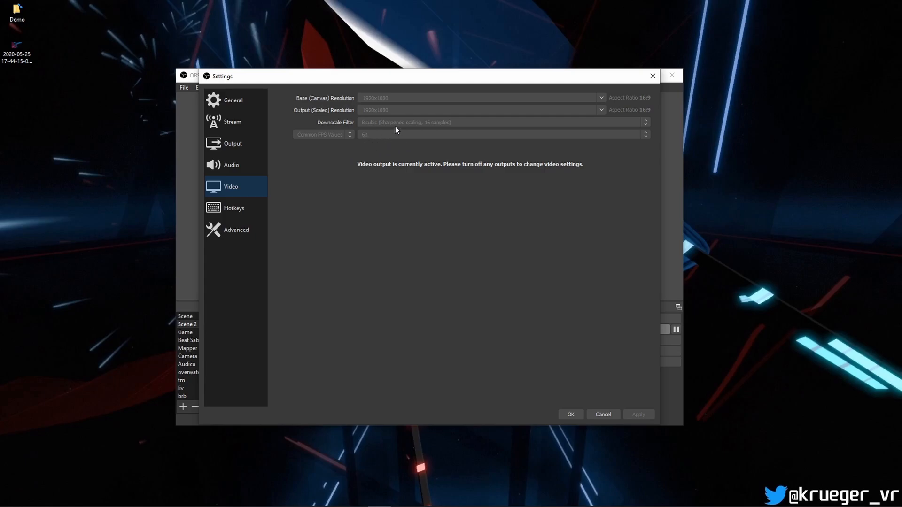
mouse_move(356, 141)
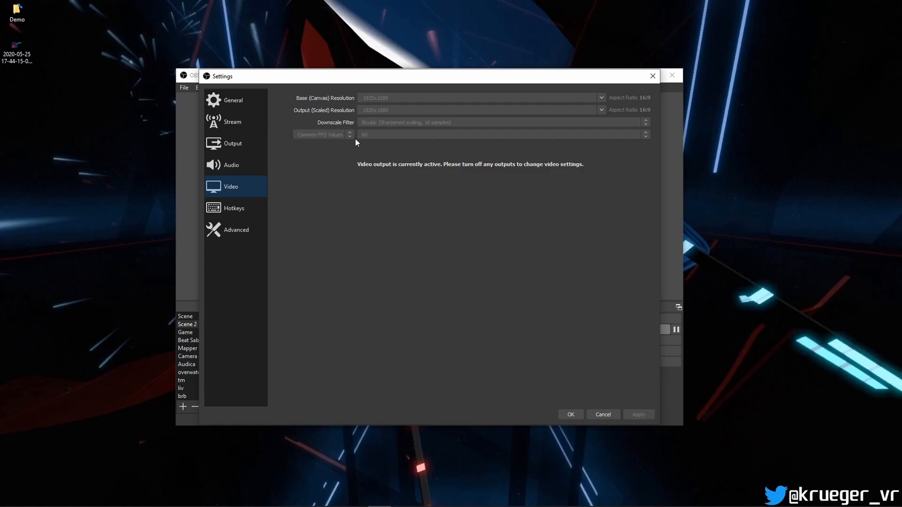
mouse_move(364, 151)
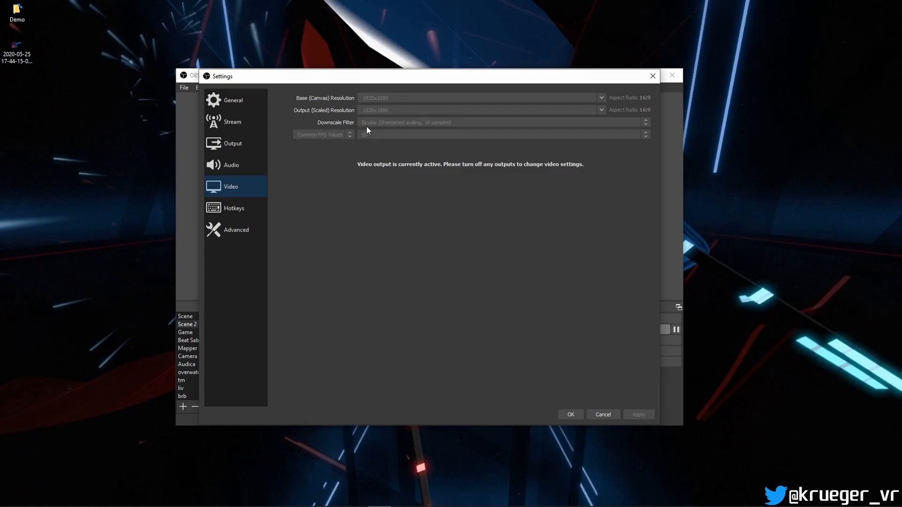
mouse_move(368, 138)
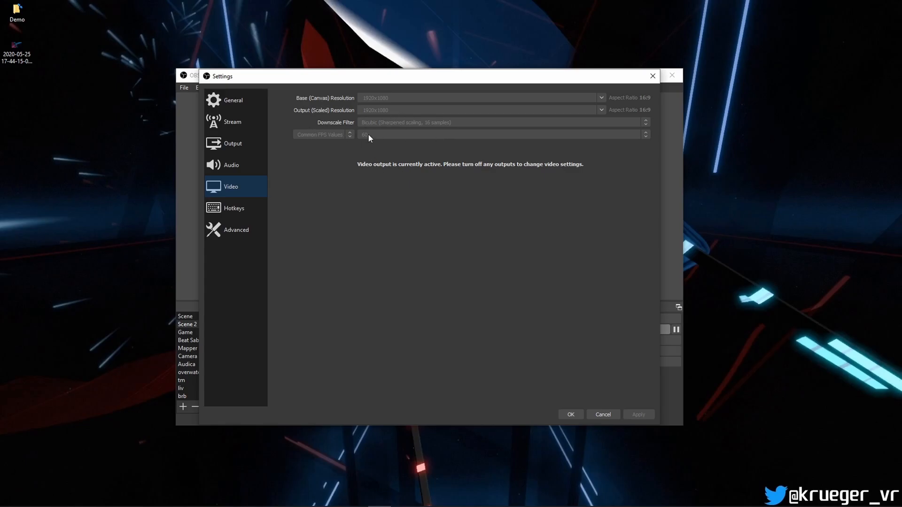
mouse_move(371, 142)
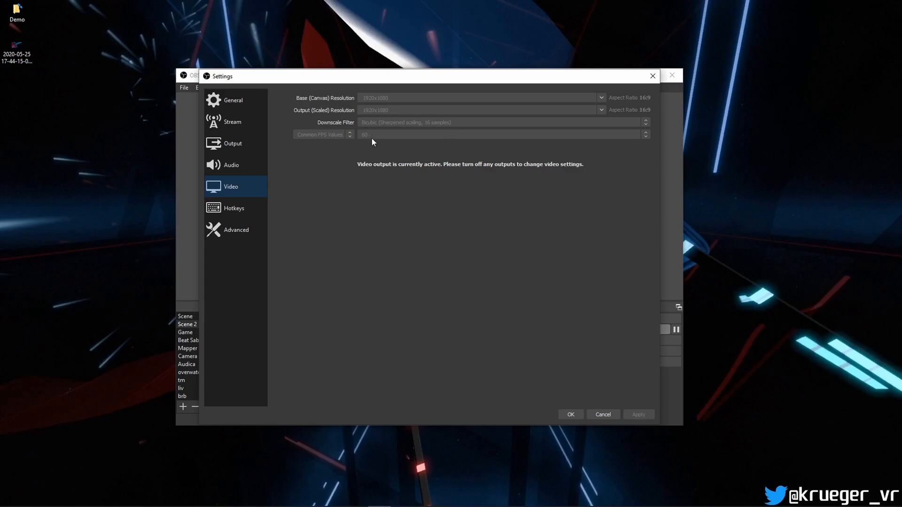
Step: Dismiss the Settings dialog to return to OBS's main window with Scene 2 recording
left_click(602, 414)
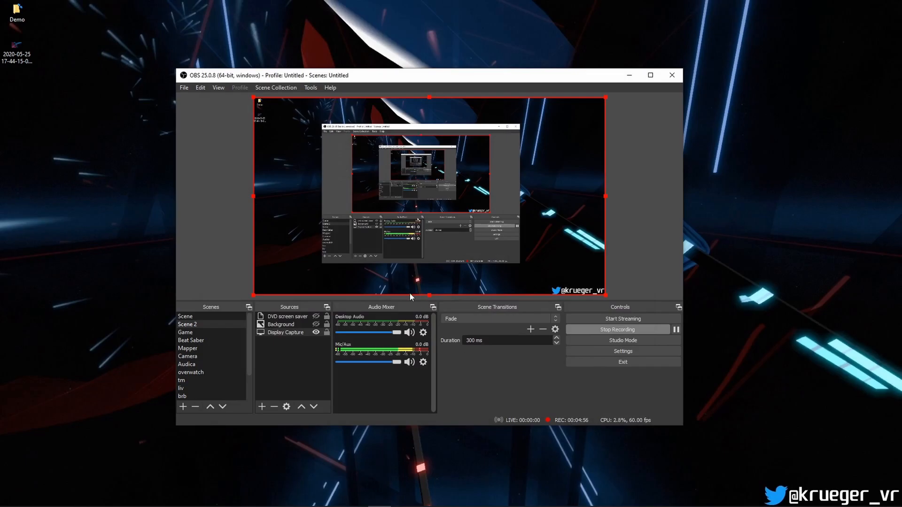
mouse_move(573, 83)
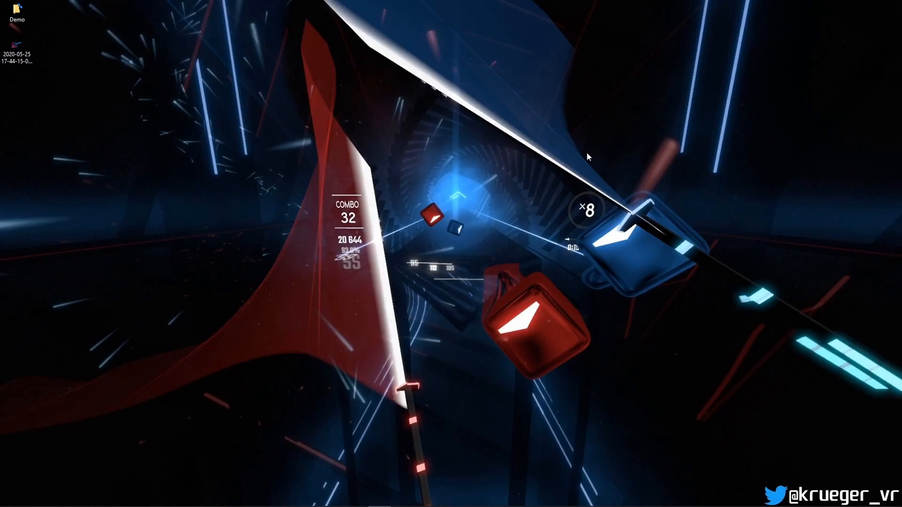
mouse_move(290, 189)
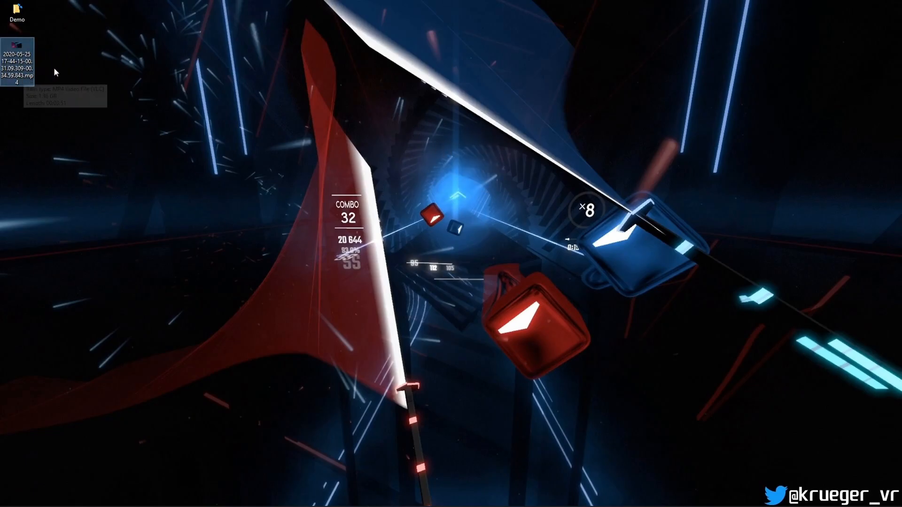
mouse_move(19, 62)
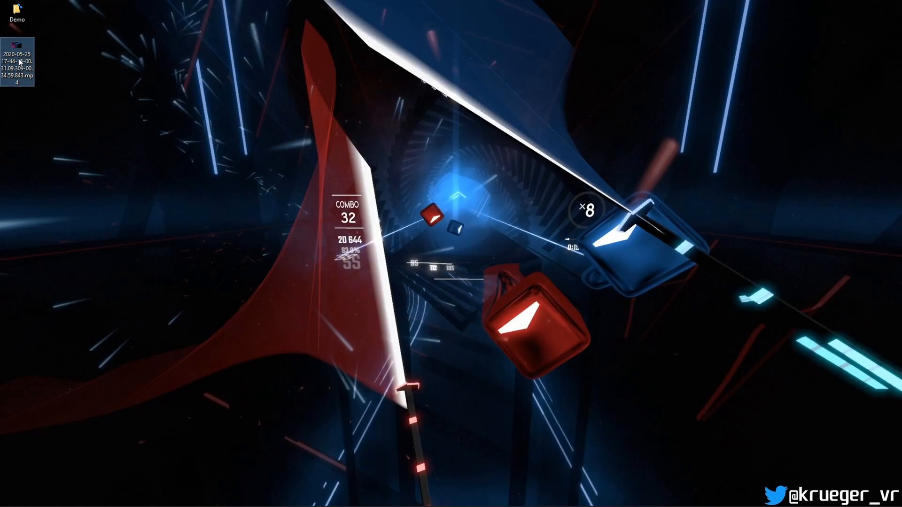
Step: Play the new mp4 recording from the desktop in VLC, then close the player
double_click(17, 63)
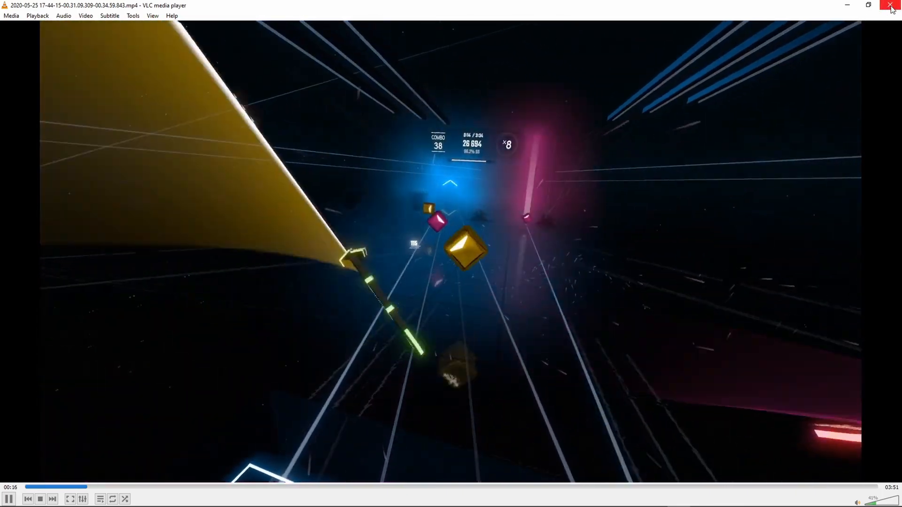
left_click(894, 5)
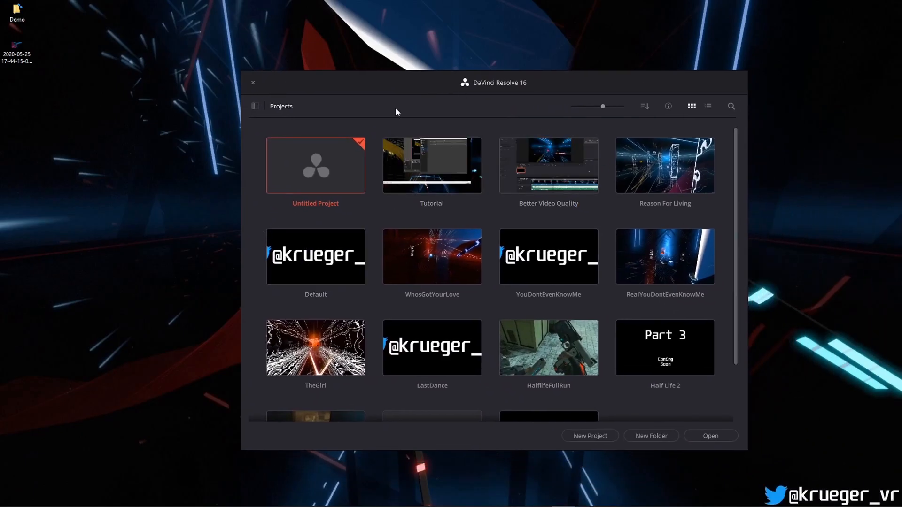
mouse_move(299, 189)
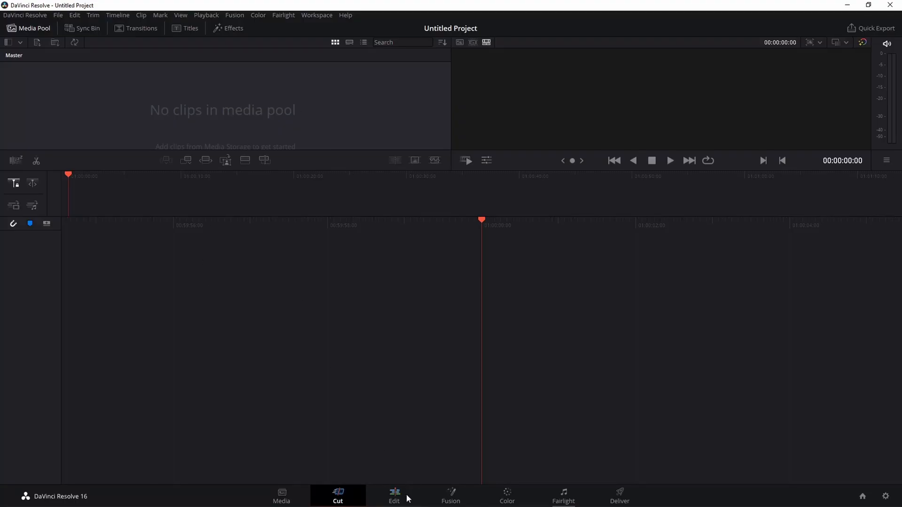
Step: Switch to the Edit page and accept changing the project frame rate to match the clip
left_click(394, 496)
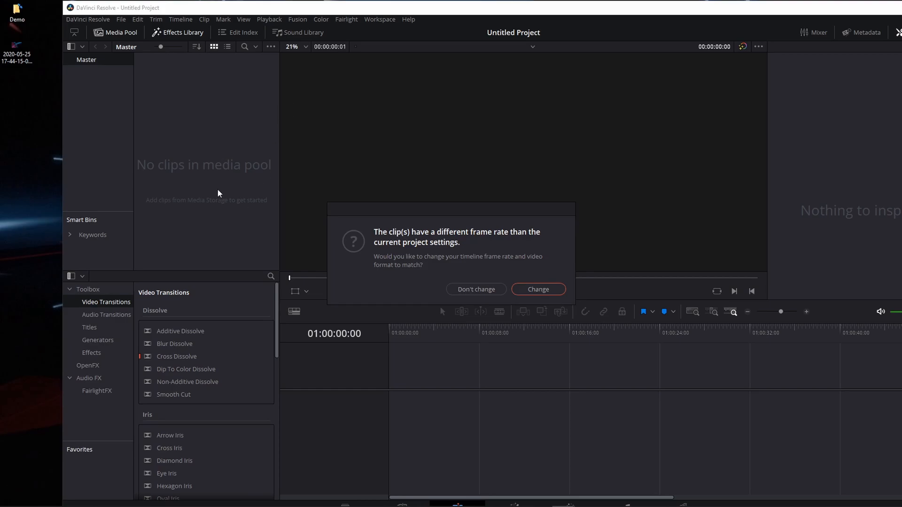
mouse_move(200, 167)
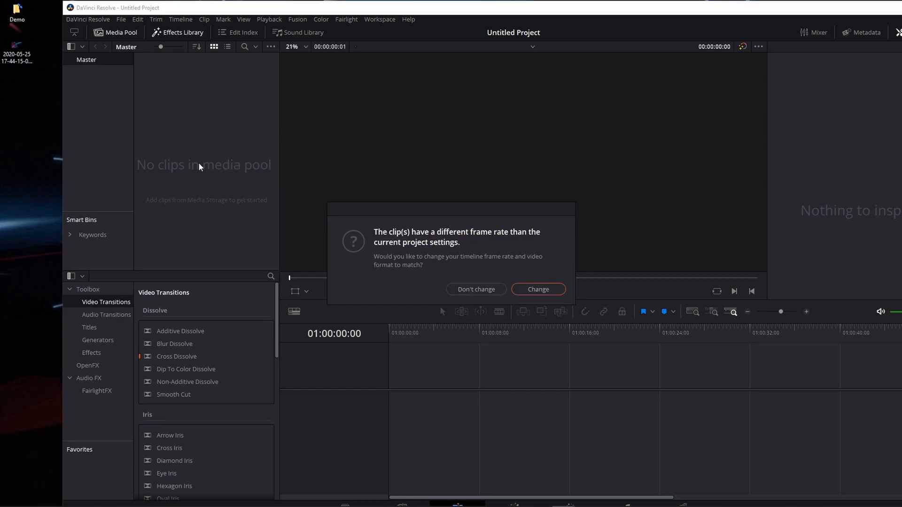
mouse_move(396, 242)
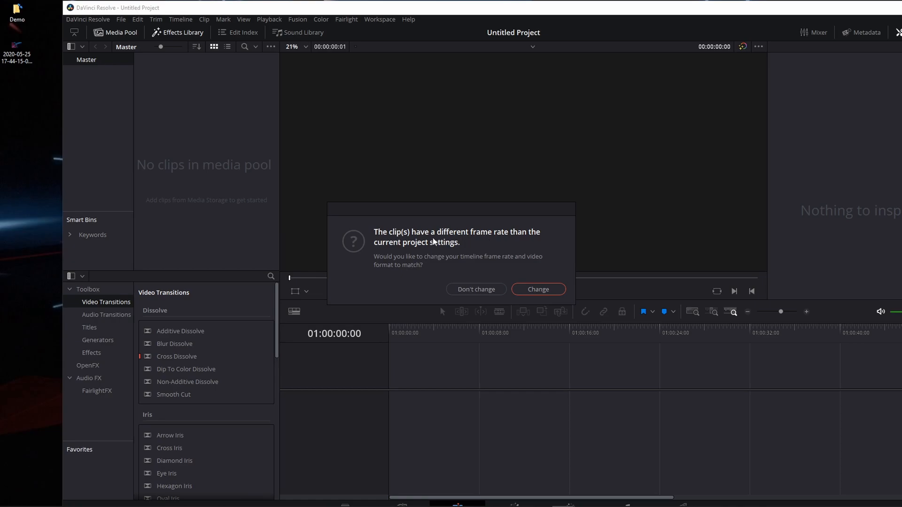
mouse_move(471, 251)
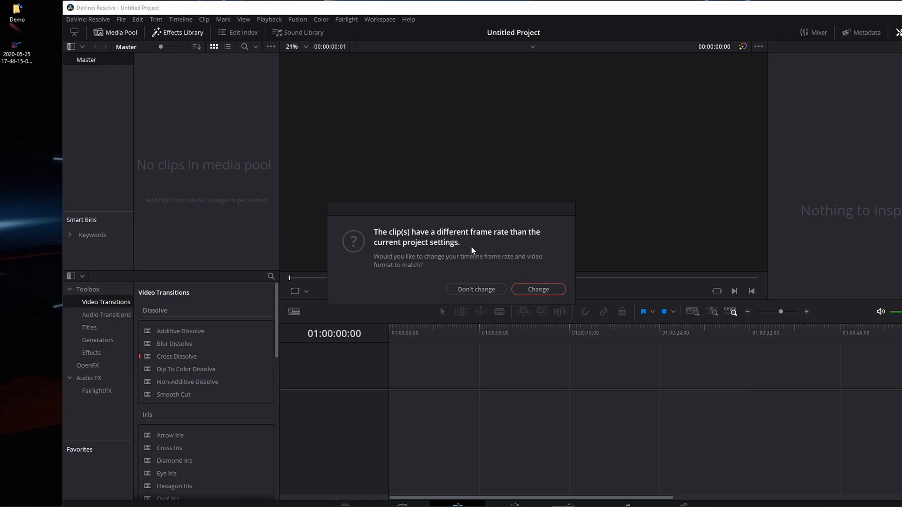
mouse_move(537, 289)
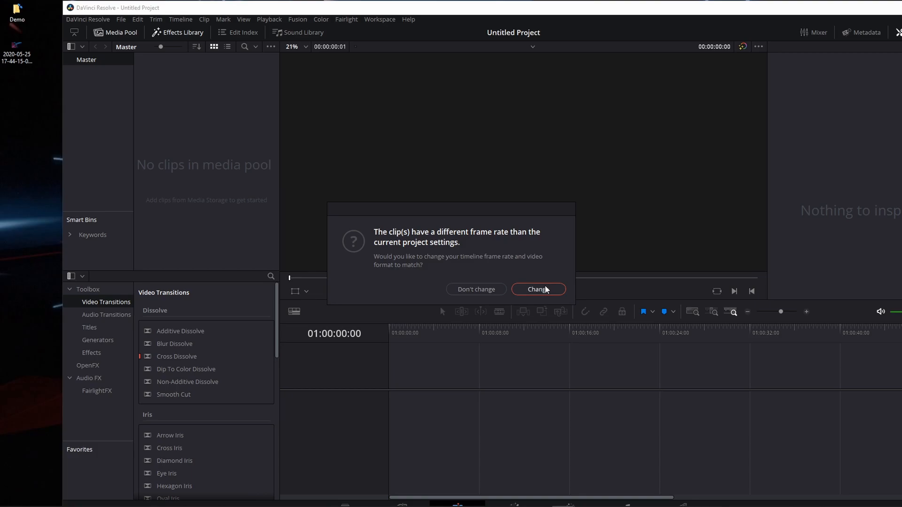
left_click(537, 289)
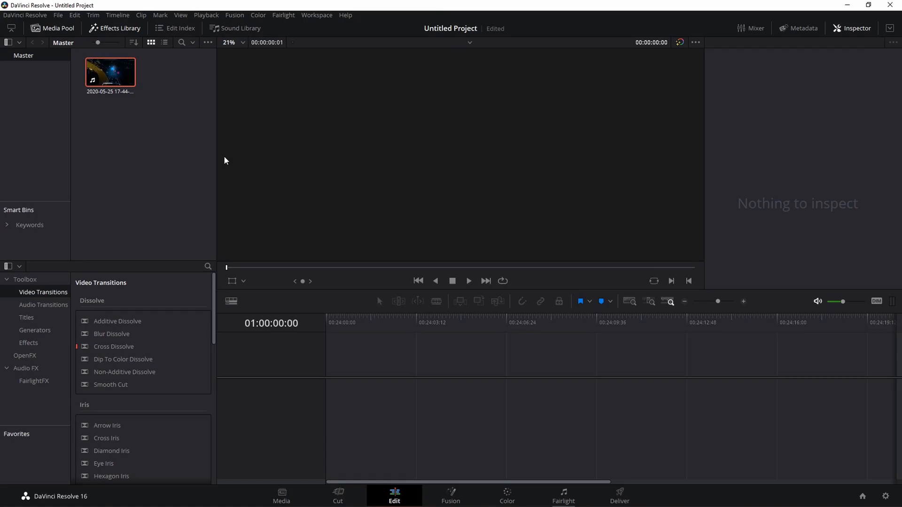
mouse_move(124, 129)
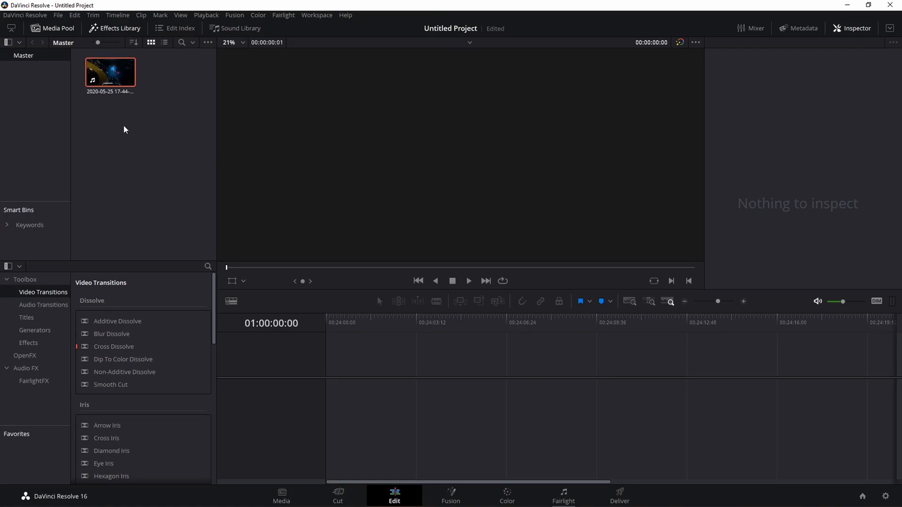
mouse_move(130, 130)
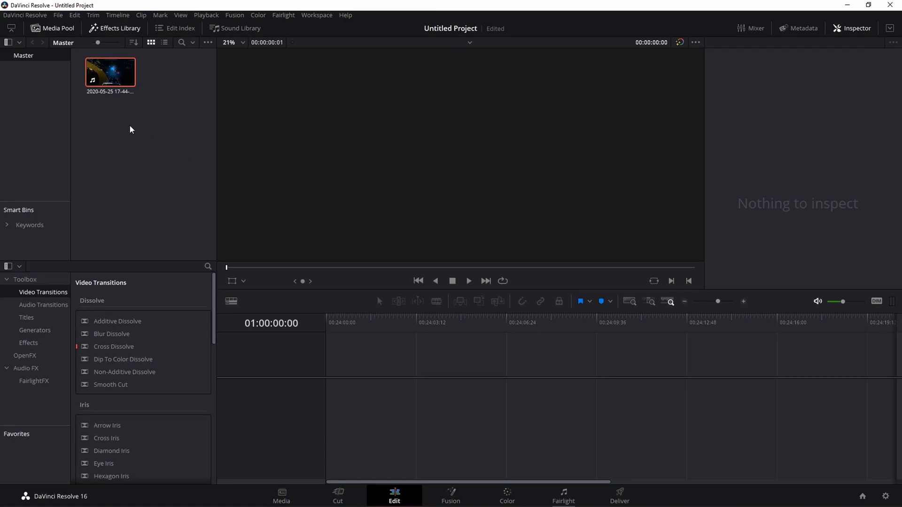
mouse_move(83, 133)
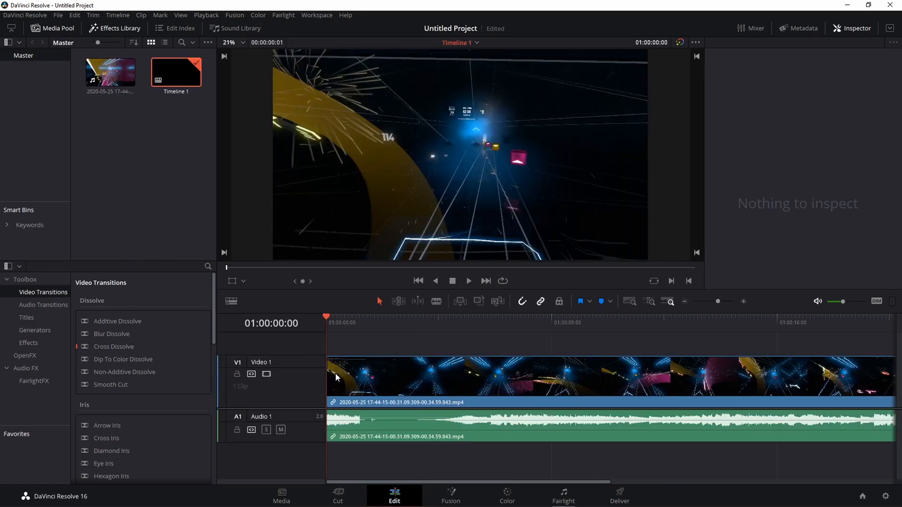
Step: Scrub the playhead to the clip's end and back, then briefly play and pause the start
left_click(379, 317)
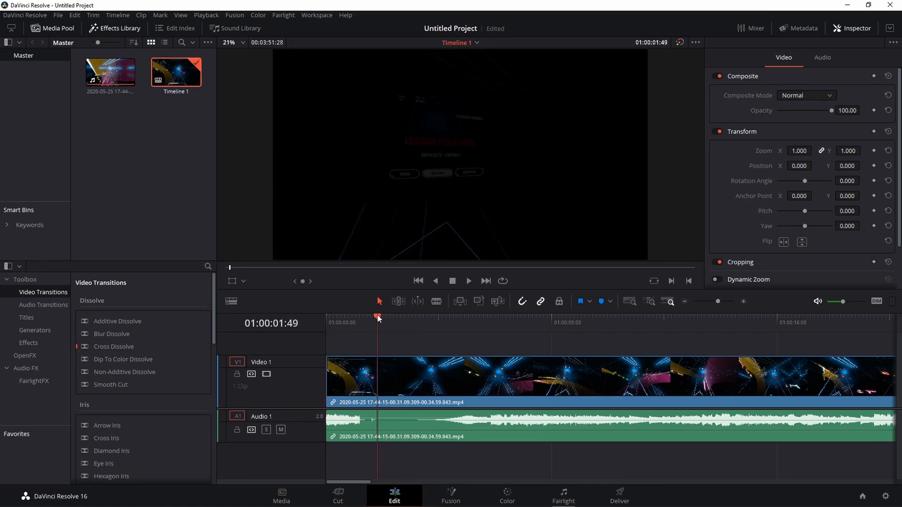
left_click(407, 316)
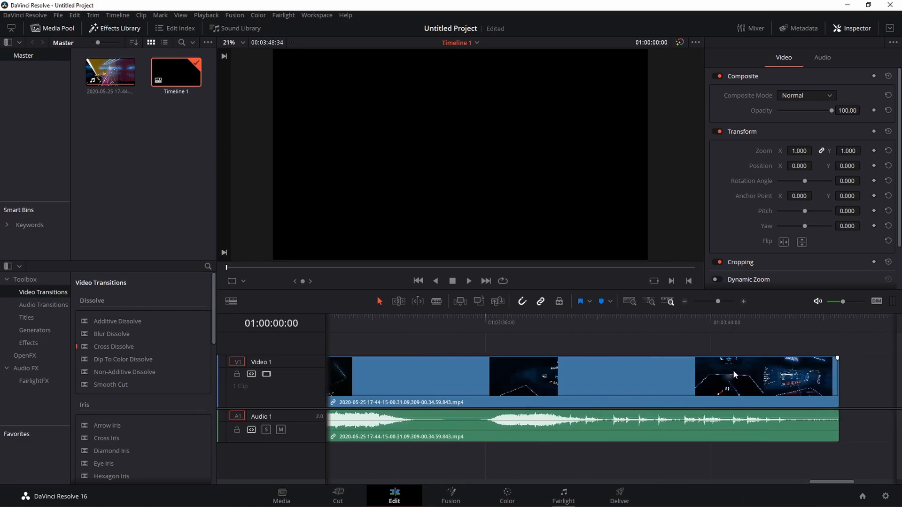
left_click(743, 322)
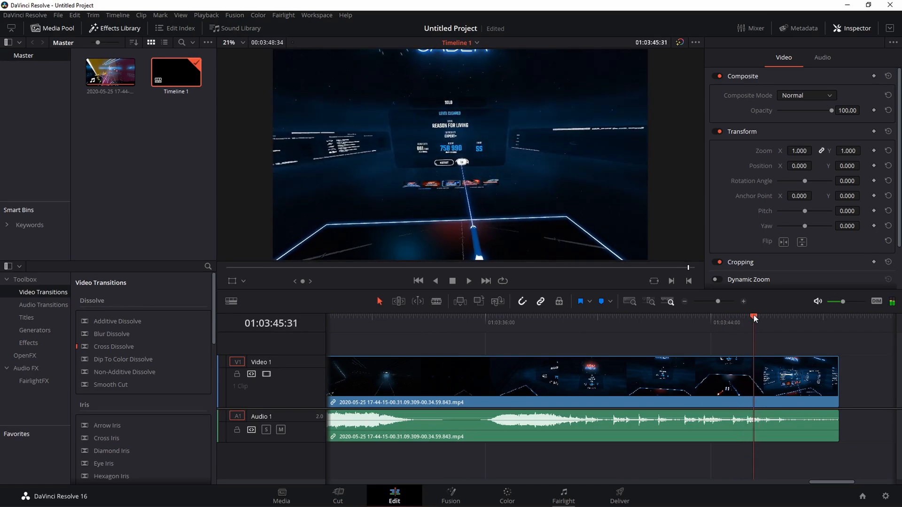
left_click(750, 317)
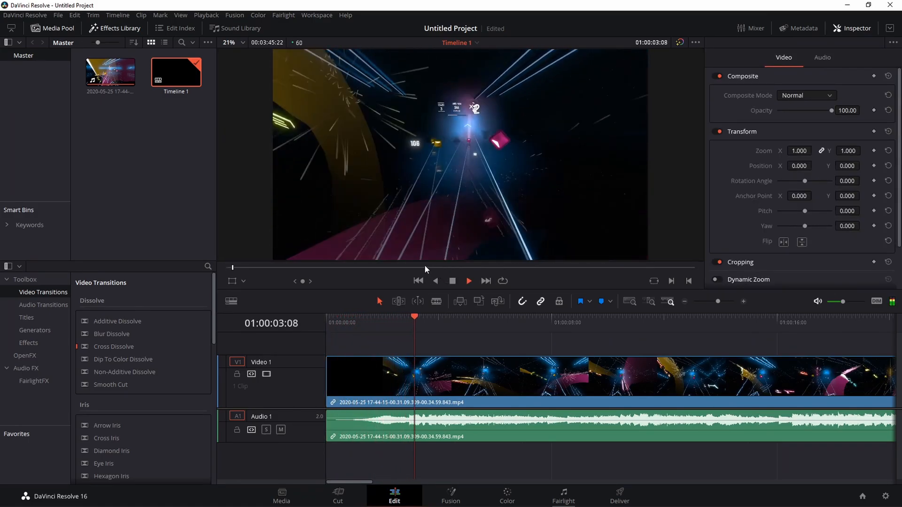
left_click(468, 281)
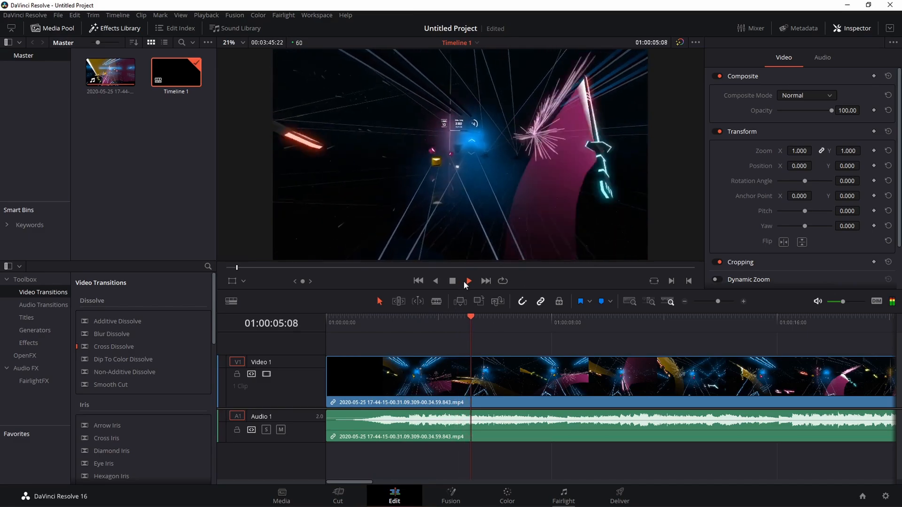
left_click(467, 282)
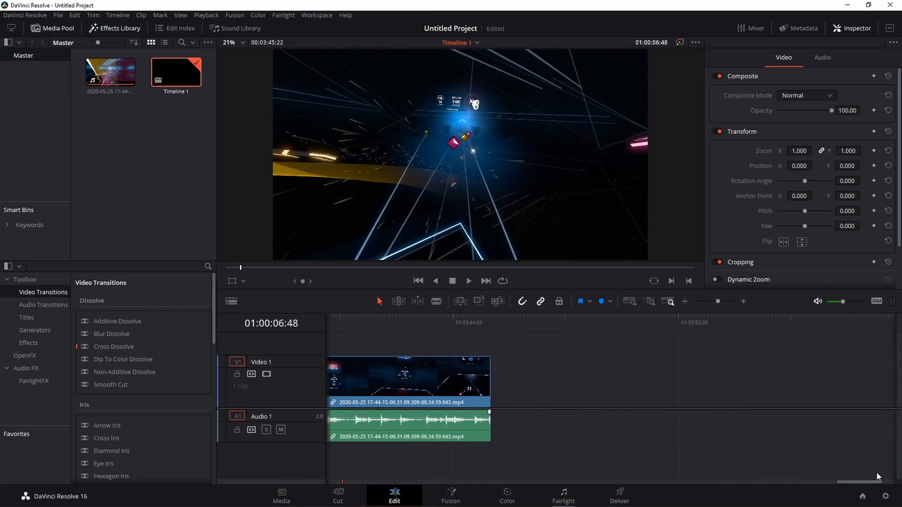
mouse_move(490, 357)
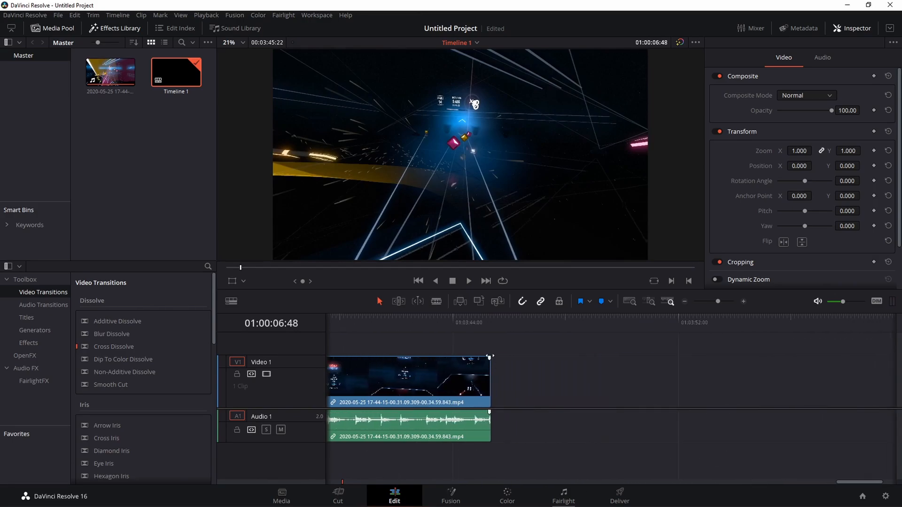
mouse_move(489, 360)
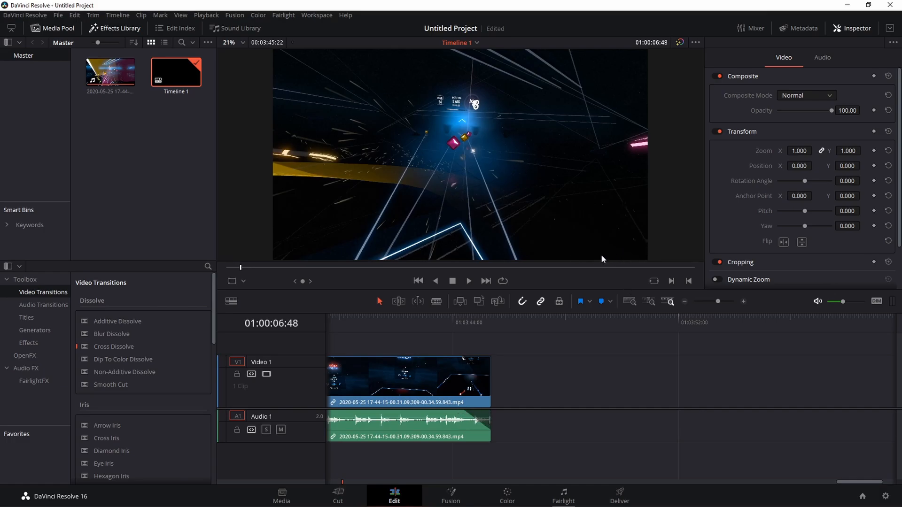
mouse_move(555, 321)
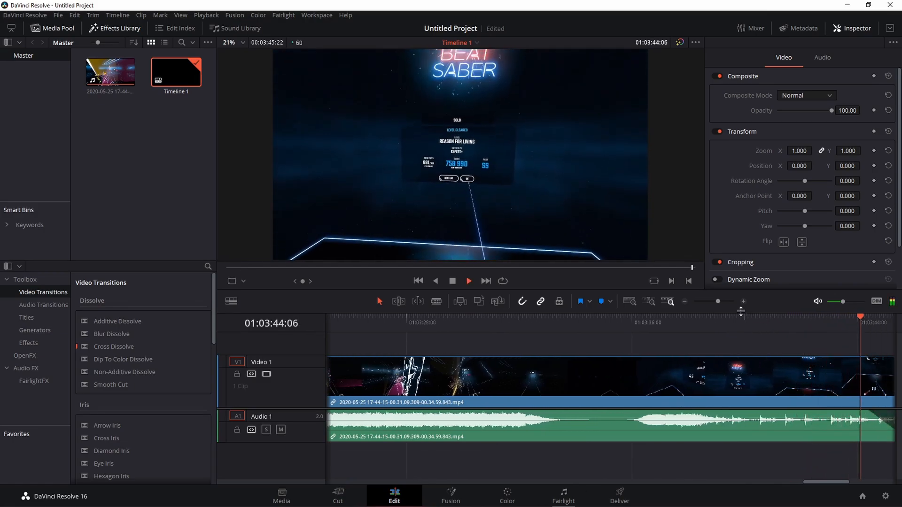
Step: Move the playhead past the clip's end where the viewer is black after the fade
left_click(855, 28)
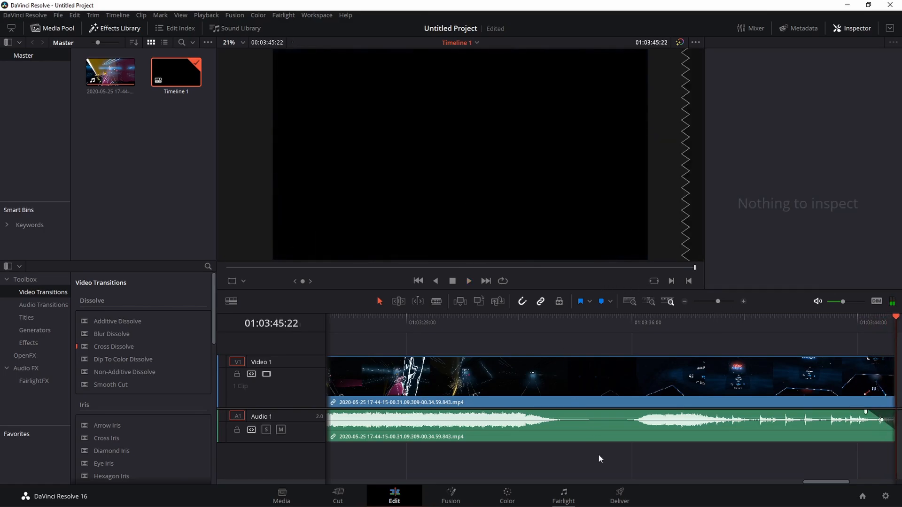
mouse_move(531, 339)
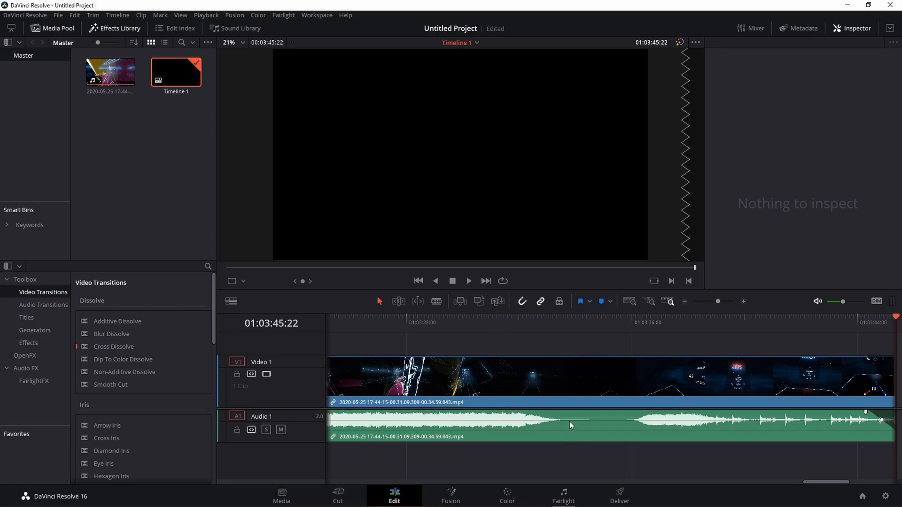
mouse_move(623, 496)
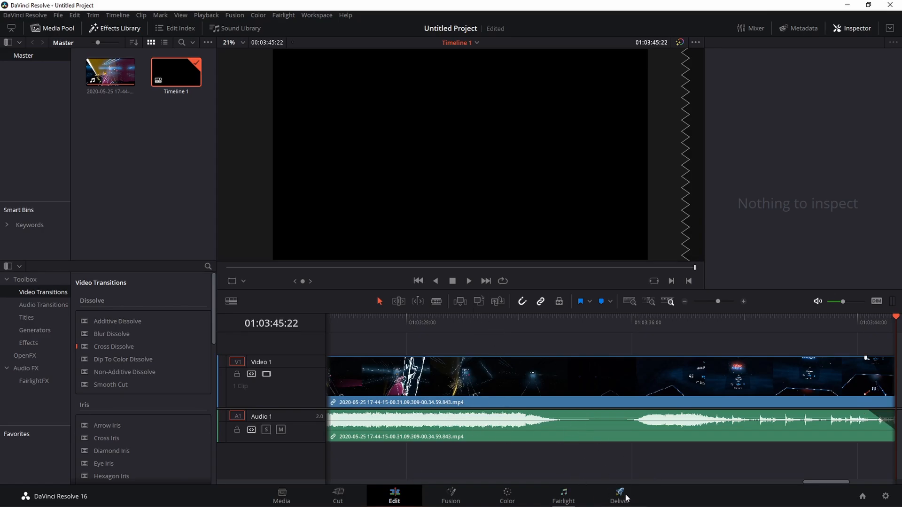
Step: On the Deliver page, name the render 'Reason For Living' and choose QuickTime format
left_click(619, 496)
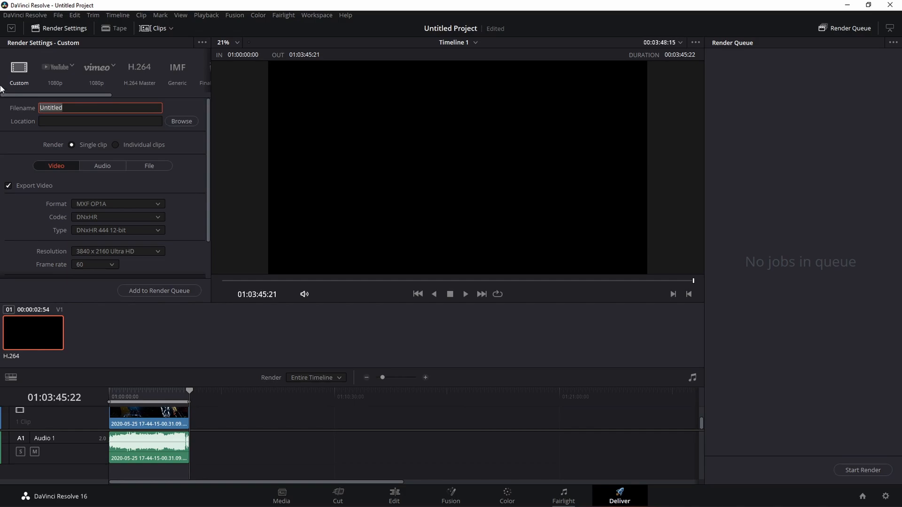
type("Reason F")
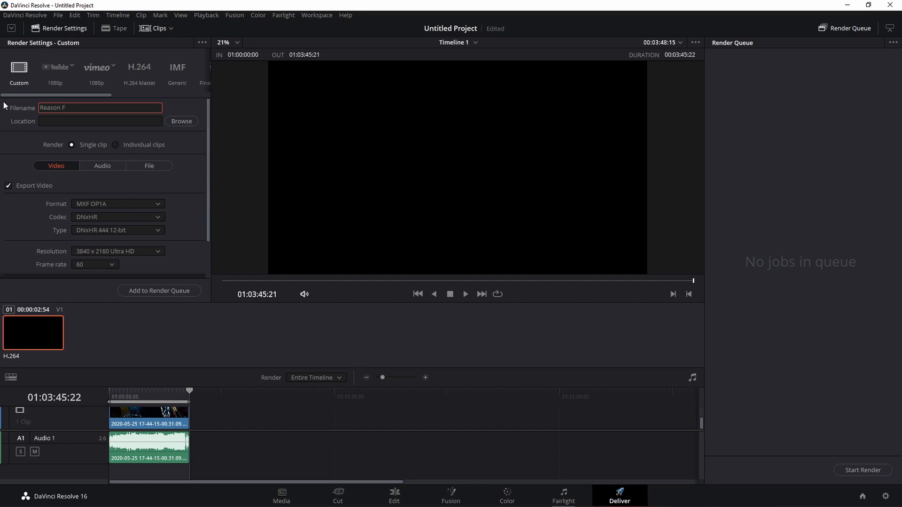
type("or")
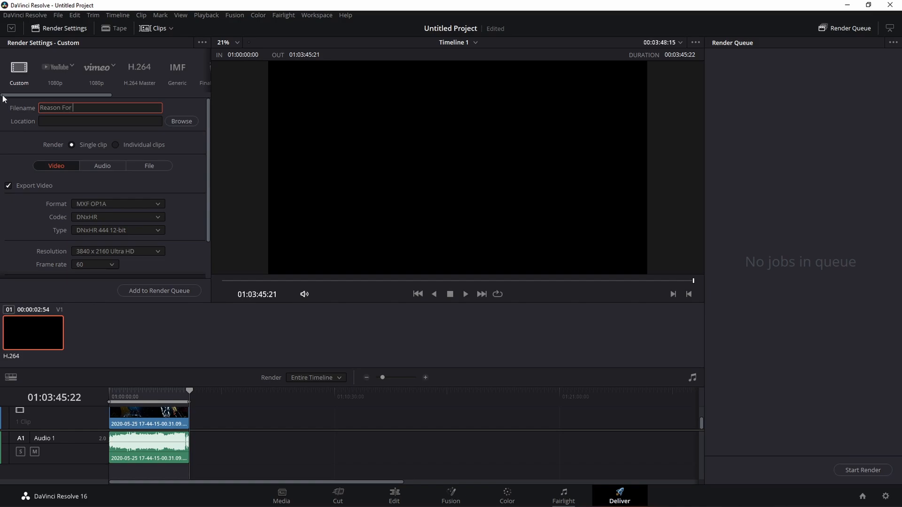
type("Livin")
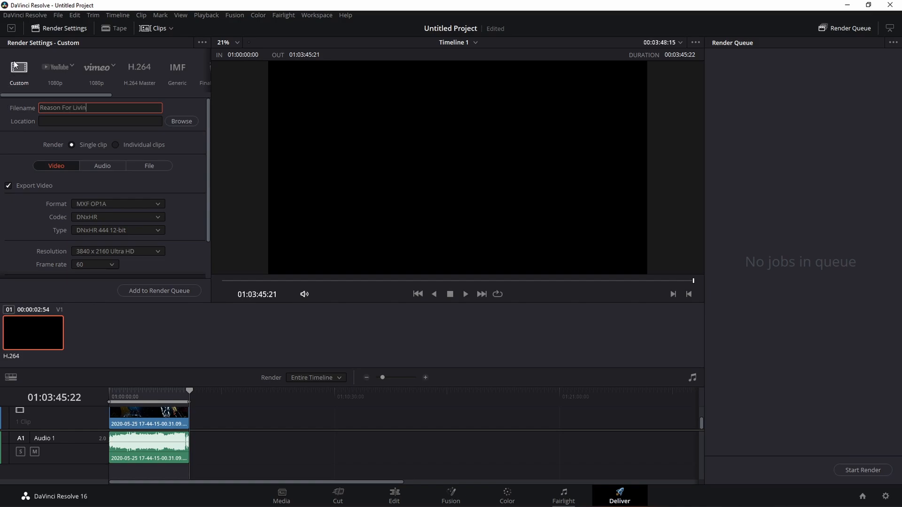
type("g")
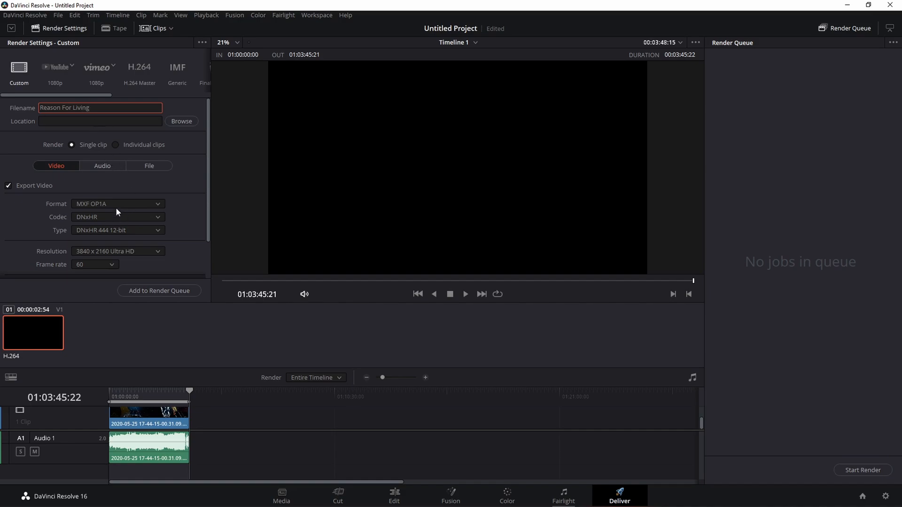
left_click(118, 203)
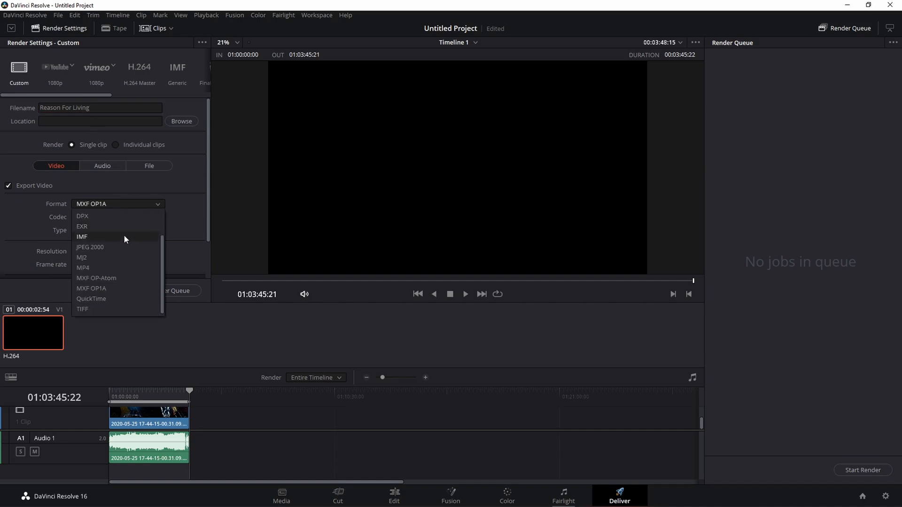
mouse_move(130, 299)
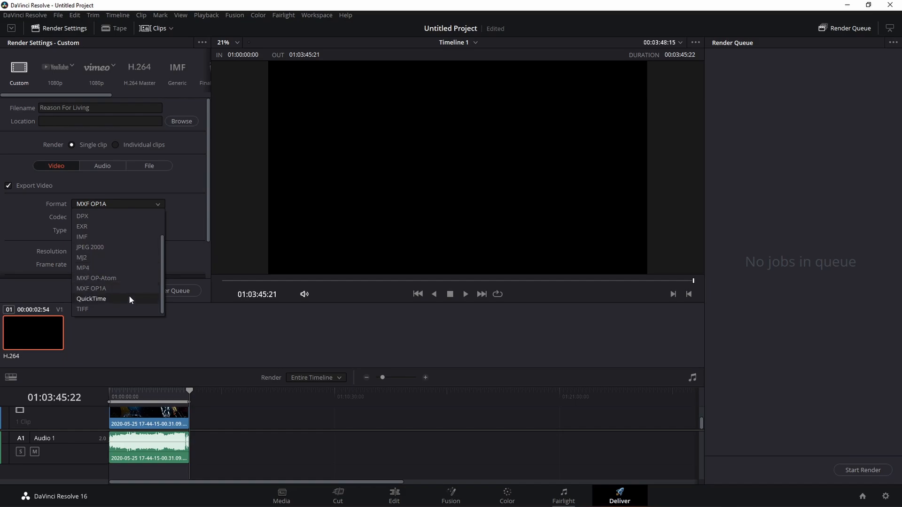
left_click(90, 299)
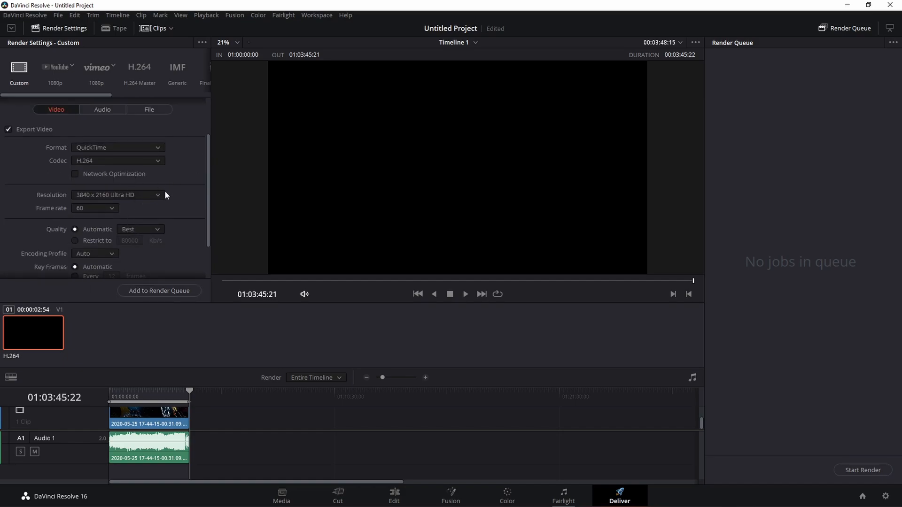
mouse_move(95, 204)
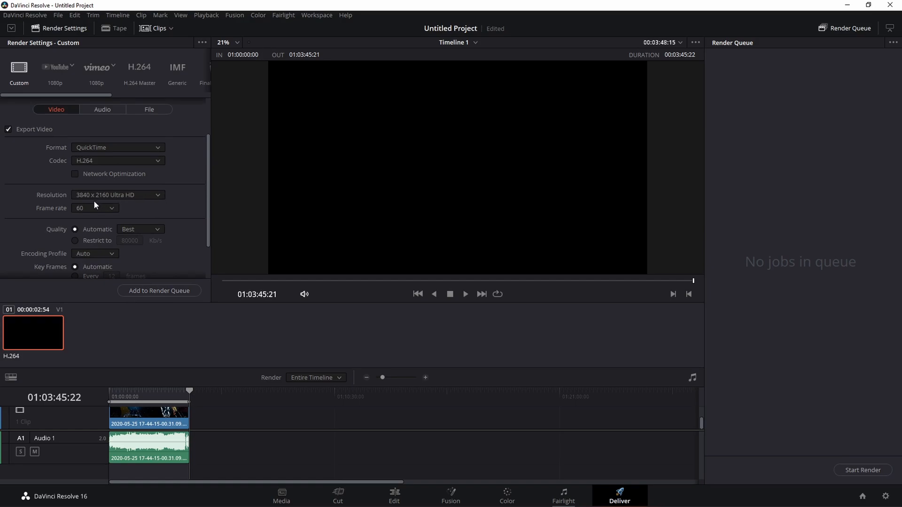
mouse_move(113, 200)
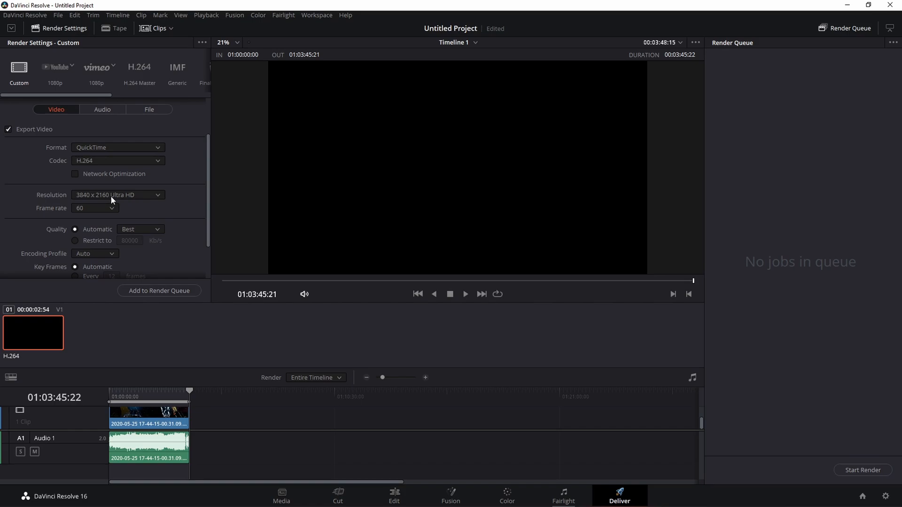
mouse_move(117, 194)
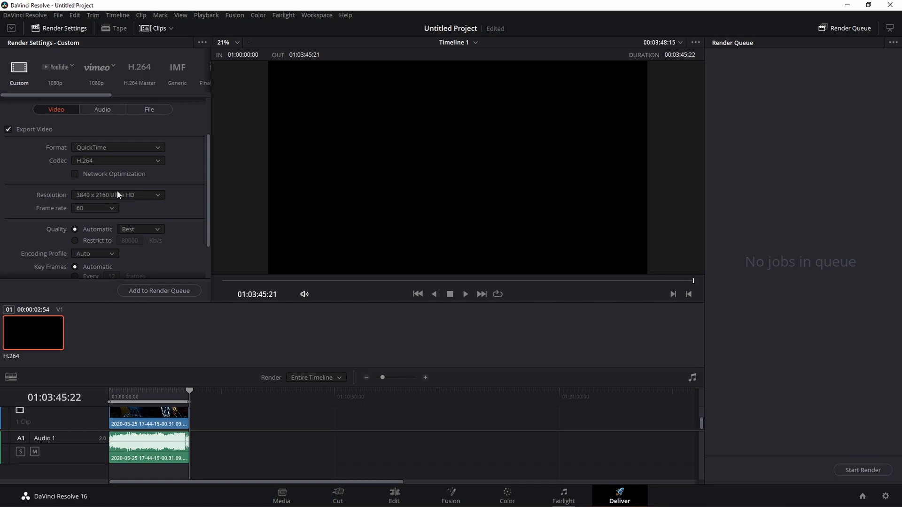
mouse_move(62, 214)
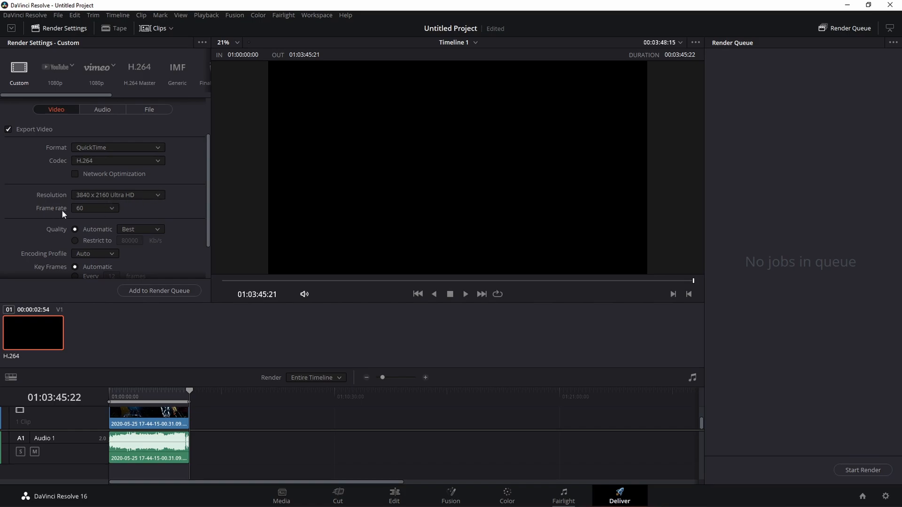
mouse_move(82, 245)
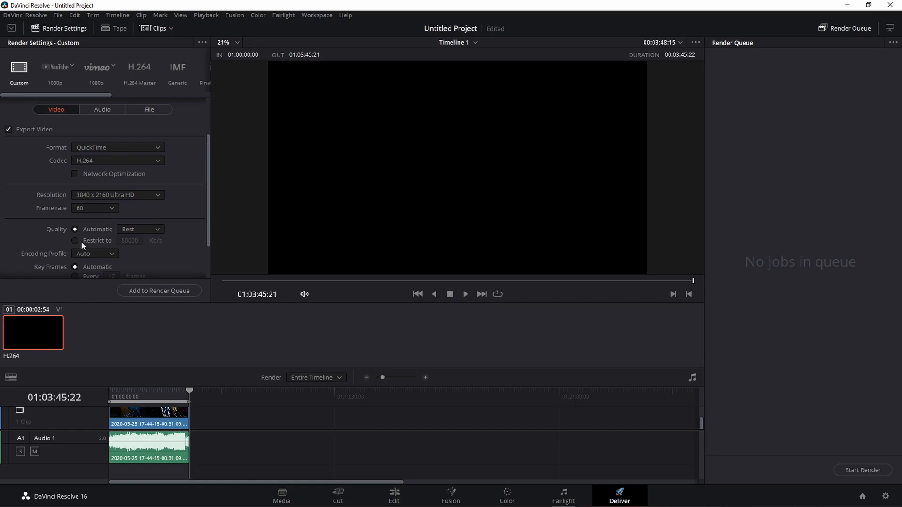
Step: Restrict the render quality to a fixed 90000 Kb/s bitrate
left_click(74, 241)
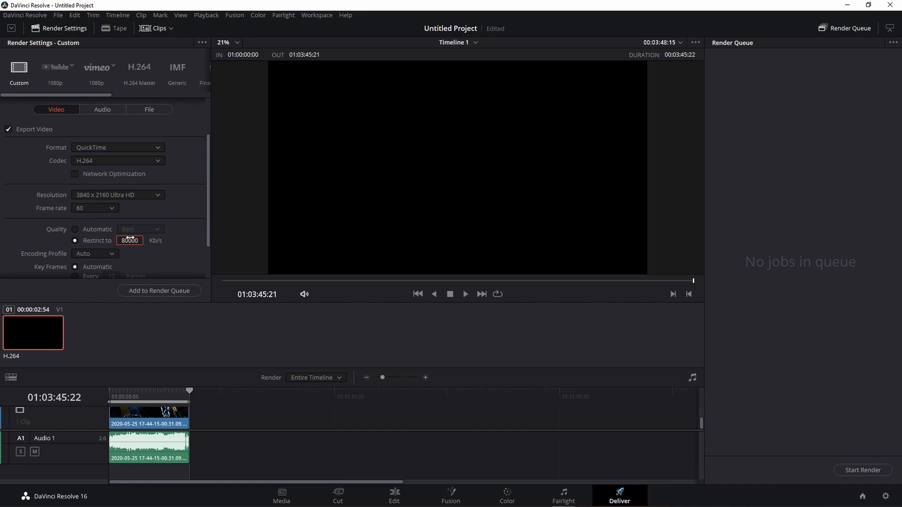
type("90000")
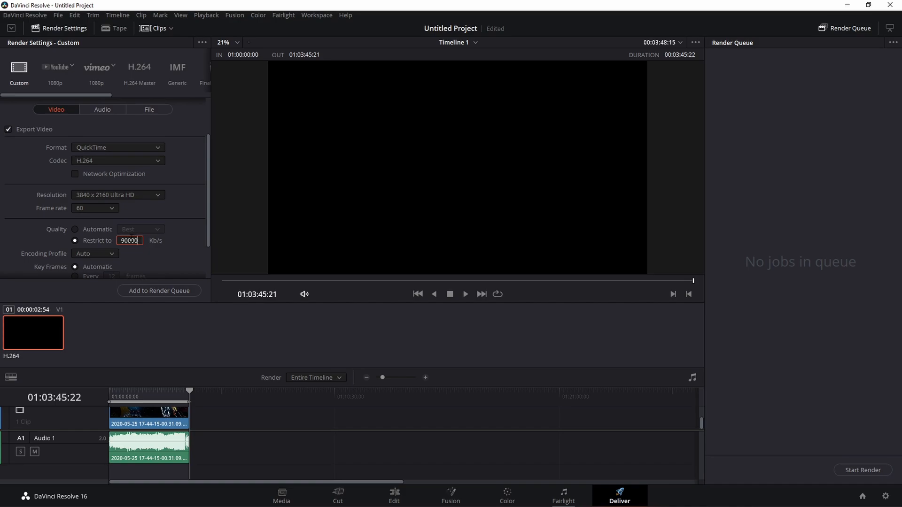
mouse_move(144, 190)
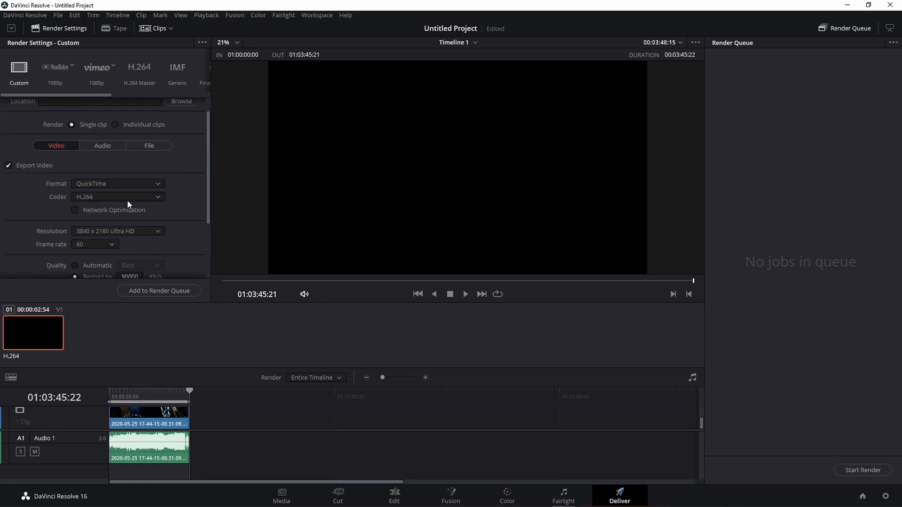
scroll("down", 3)
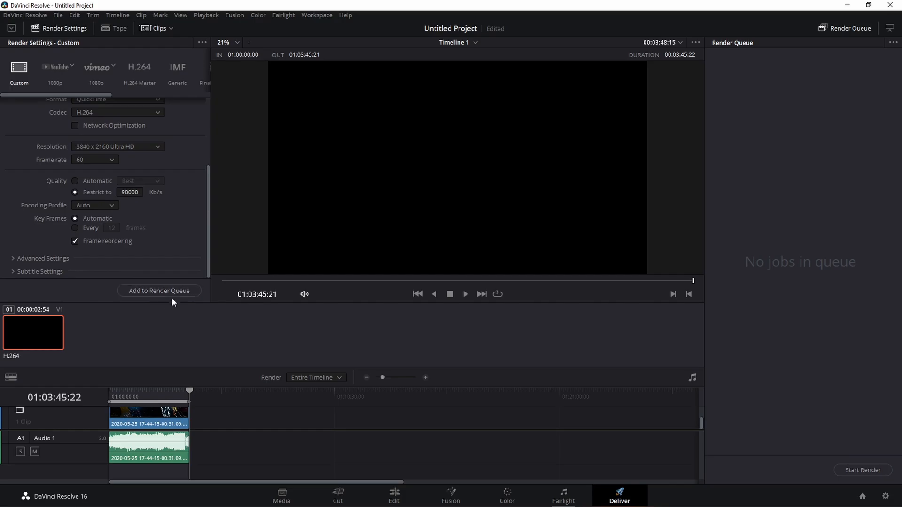
Step: Add the job to the render queue, replacing the existing file, and start rendering
left_click(158, 290)
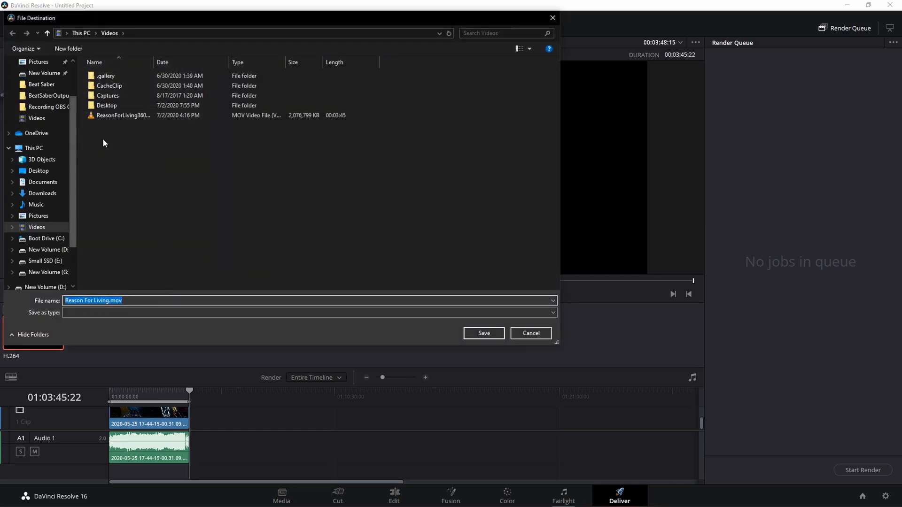
left_click(483, 333)
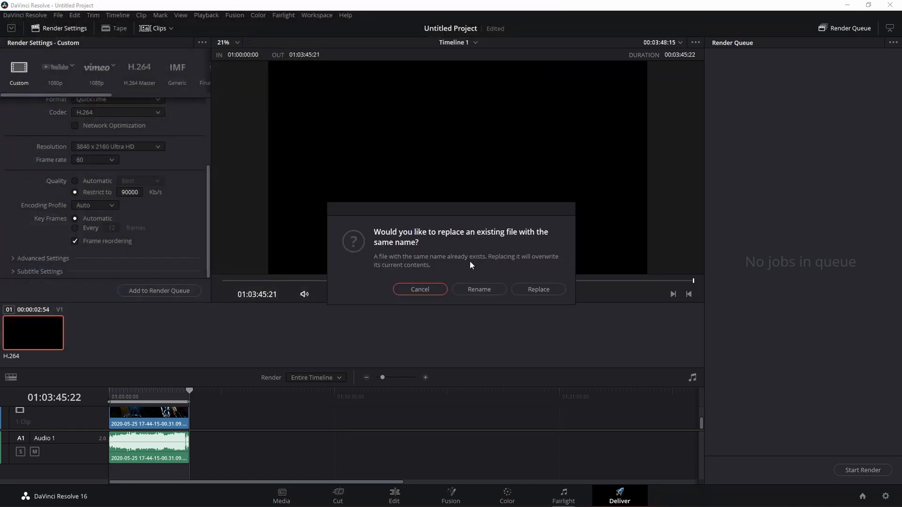
left_click(537, 289)
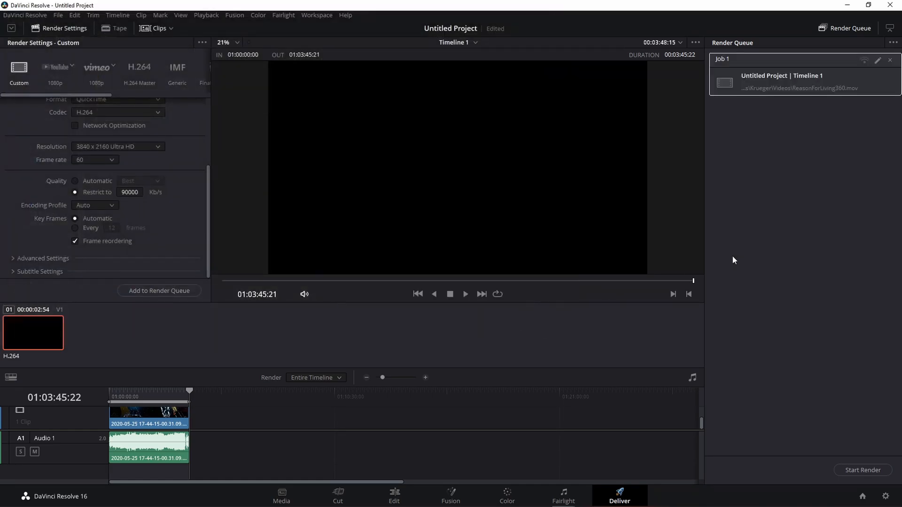
left_click(862, 470)
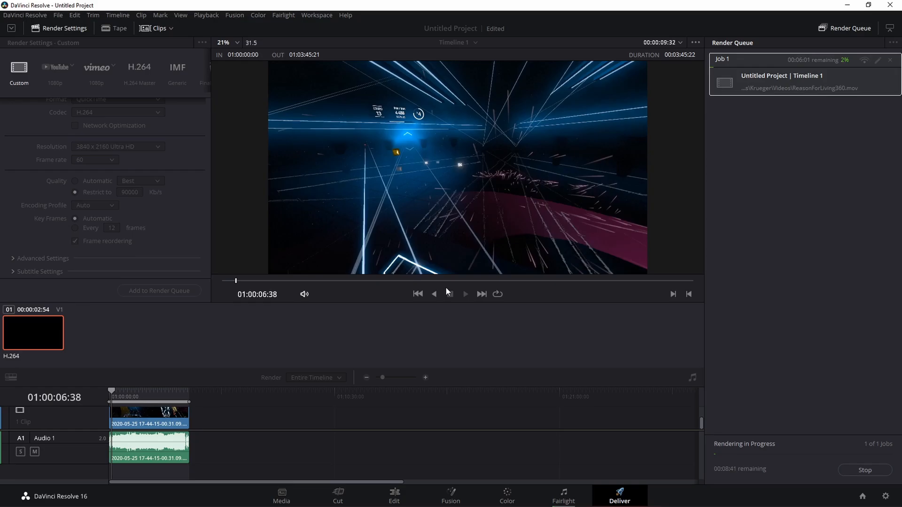
Step: Start rendering Job 1 from the Render Queue to the 4K 60fps H.264 file
left_click(463, 294)
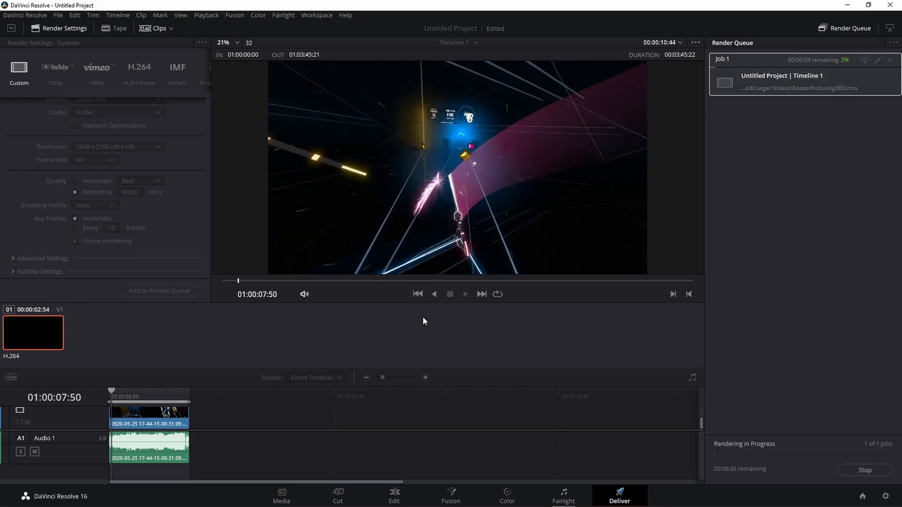